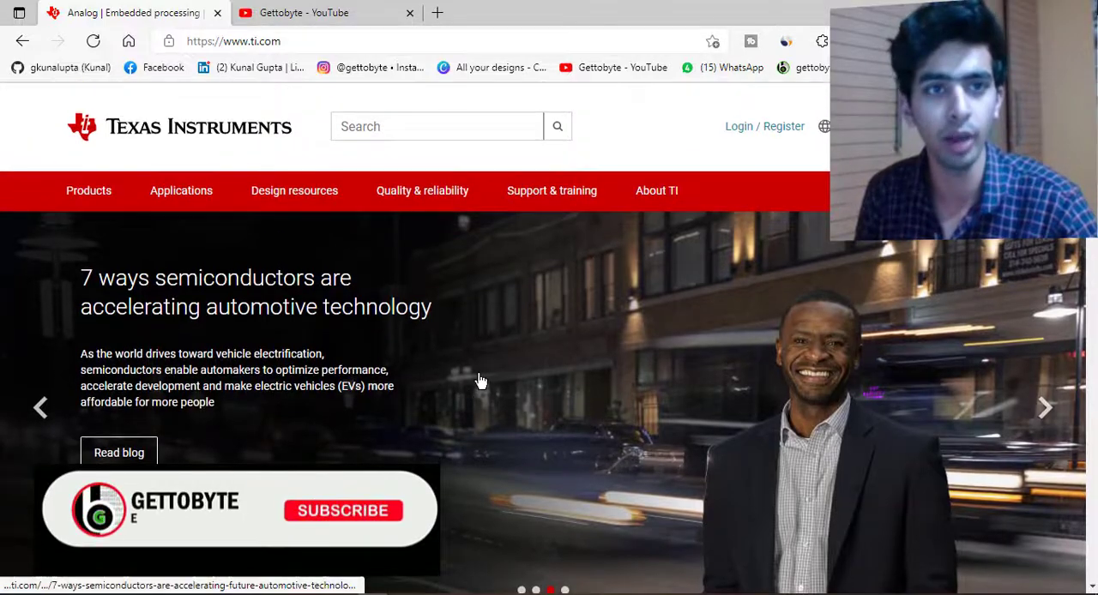
- Glance at the Gettobyte YouTube channel tab, then return to the TI homepage tab
{"action": "left_click", "coordinate": [326, 12]}
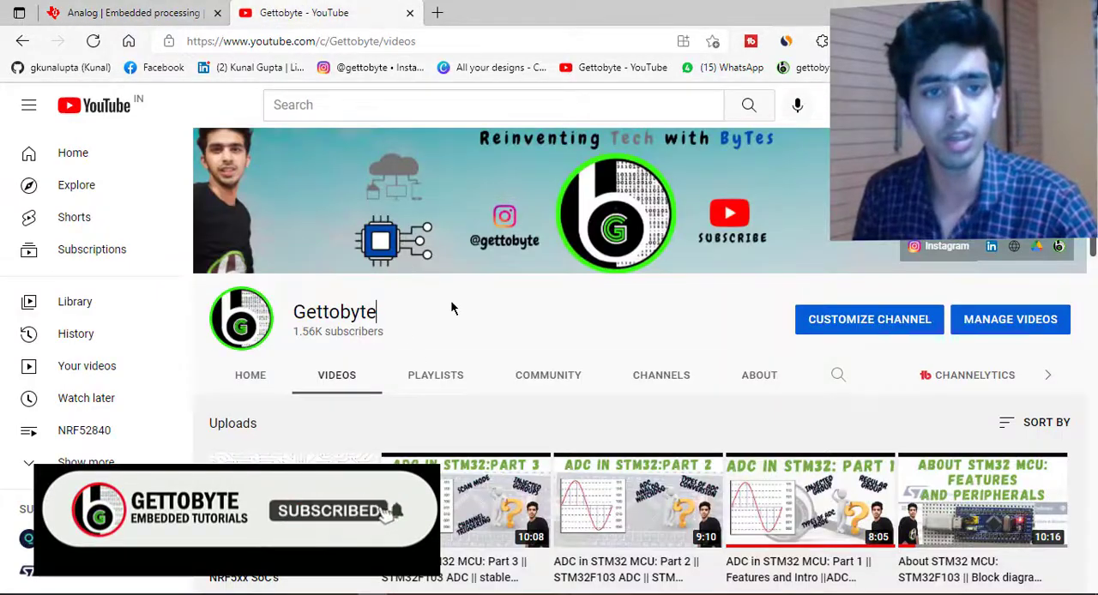
{"action": "left_click", "coordinate": [129, 12]}
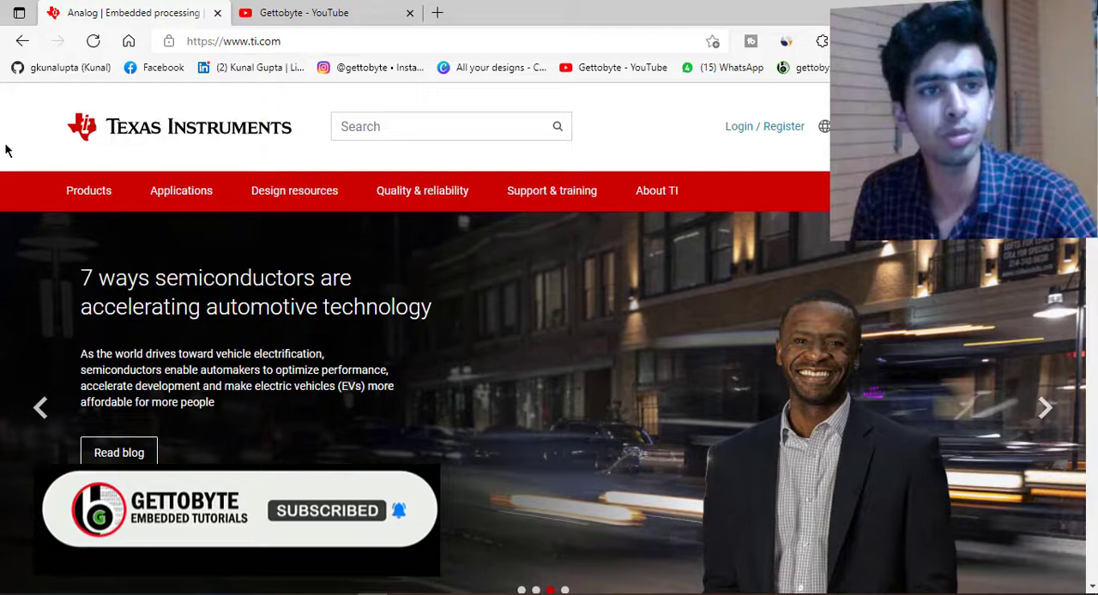
{"action": "mouse_move", "coordinate": [204, 269]}
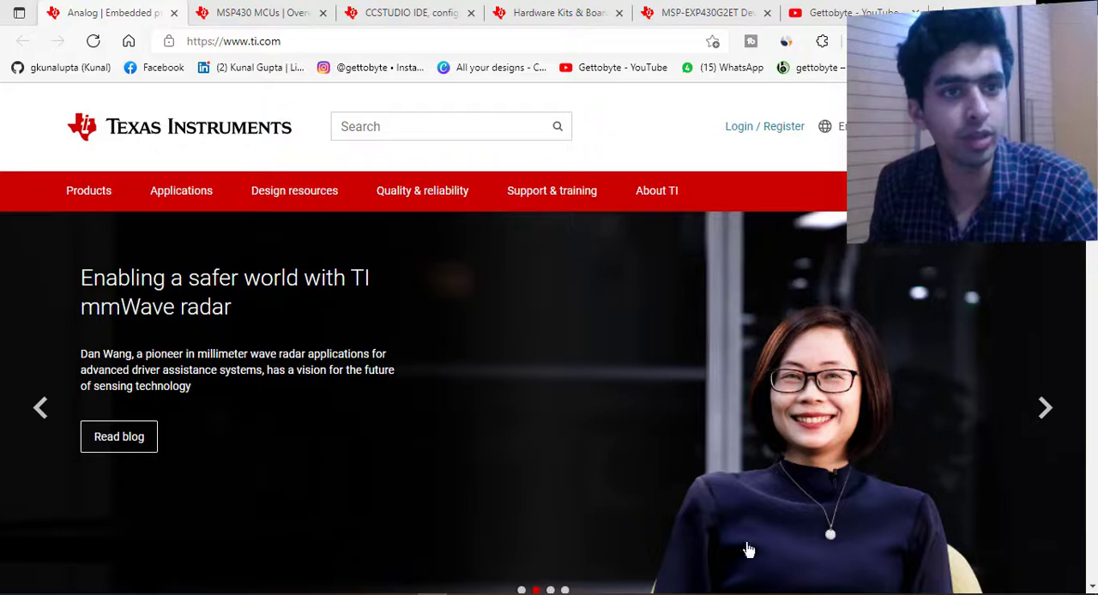
- Show the Products menu's Microcontrollers (MCUs) & processors category, including MSP430 microcontrollers
{"action": "left_click", "coordinate": [88, 191]}
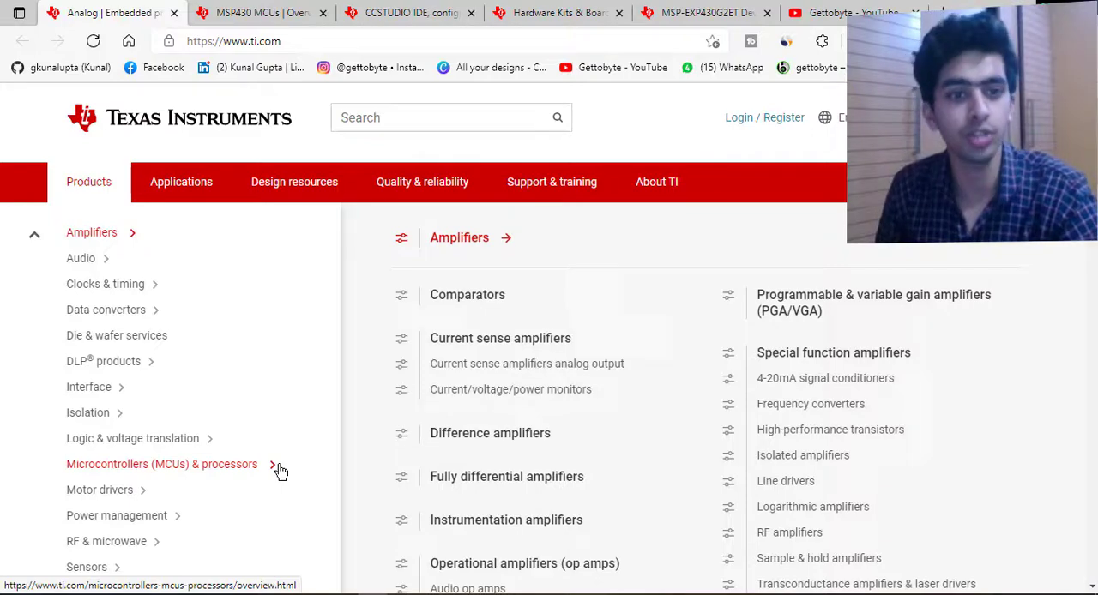
{"action": "left_click", "coordinate": [162, 464]}
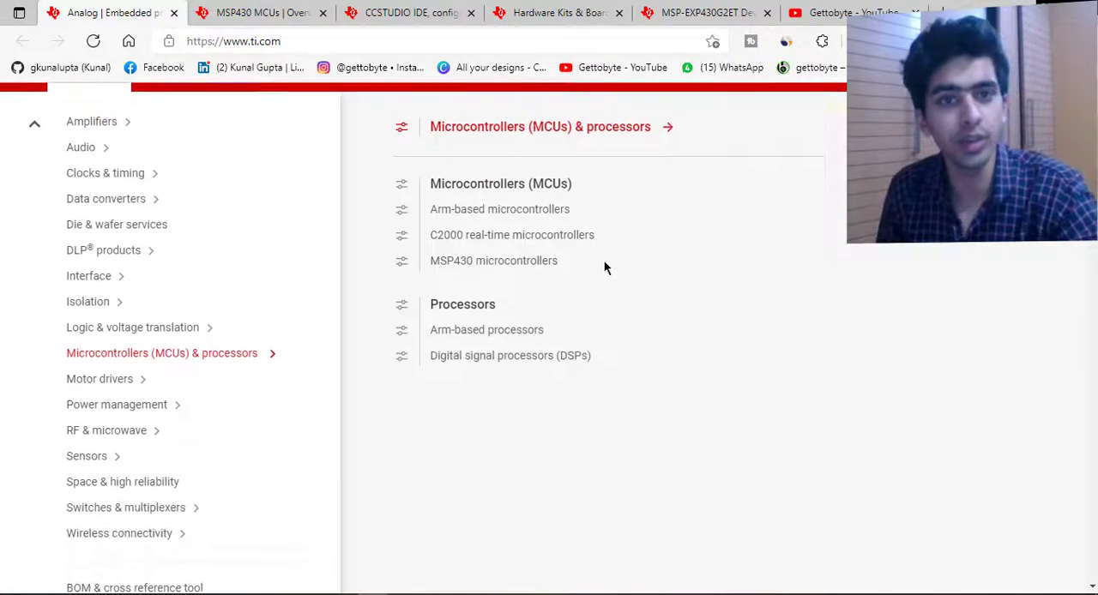
{"action": "scroll", "scroll_direction": "down", "scroll_amount": 3}
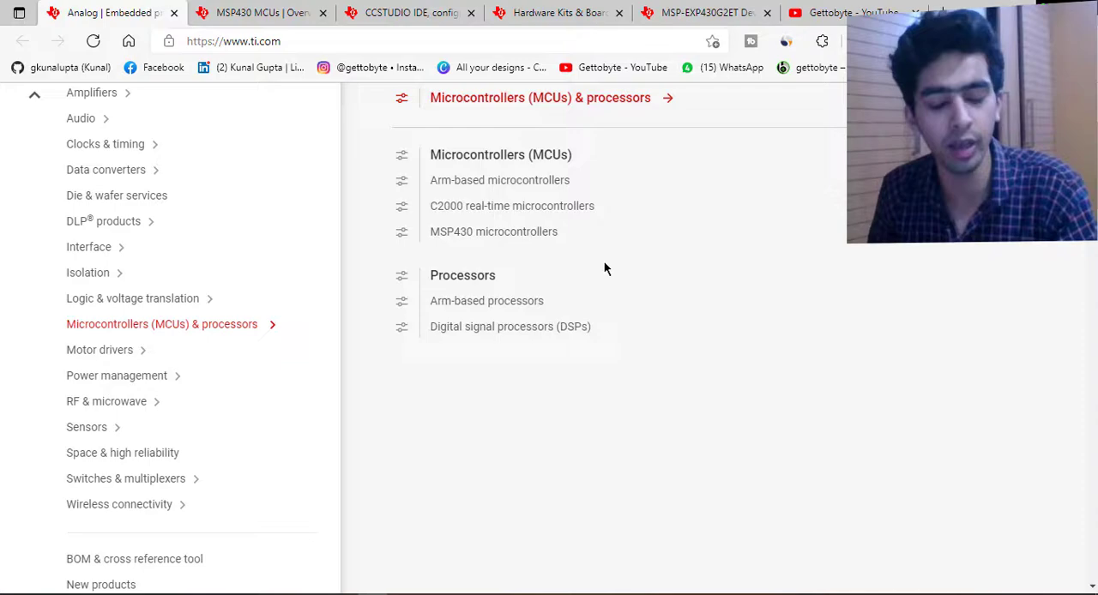
{"action": "mouse_move", "coordinate": [567, 258]}
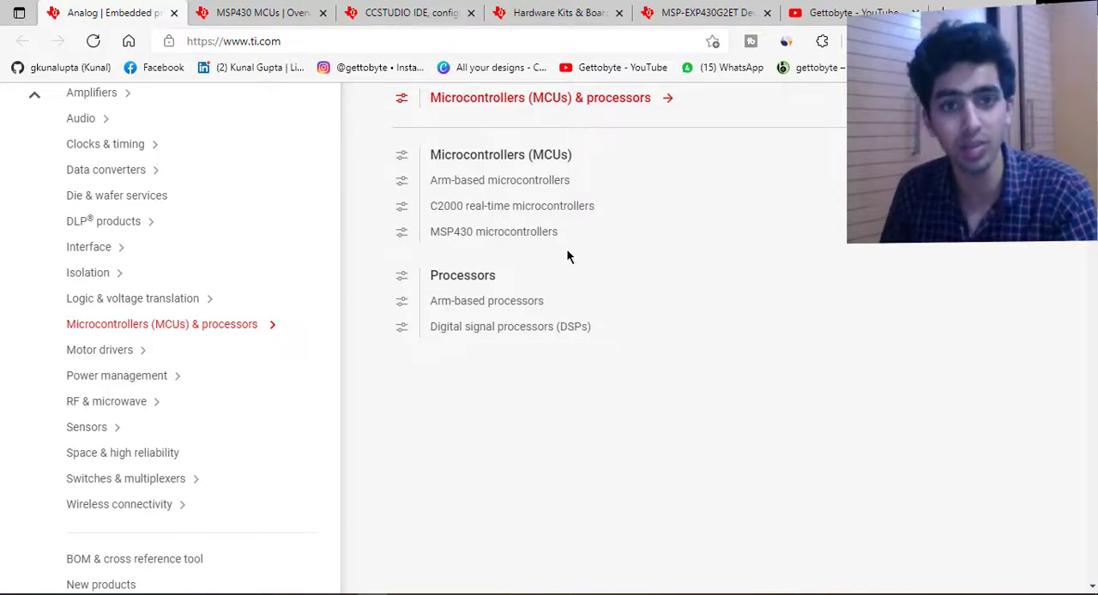
{"action": "mouse_move", "coordinate": [494, 232]}
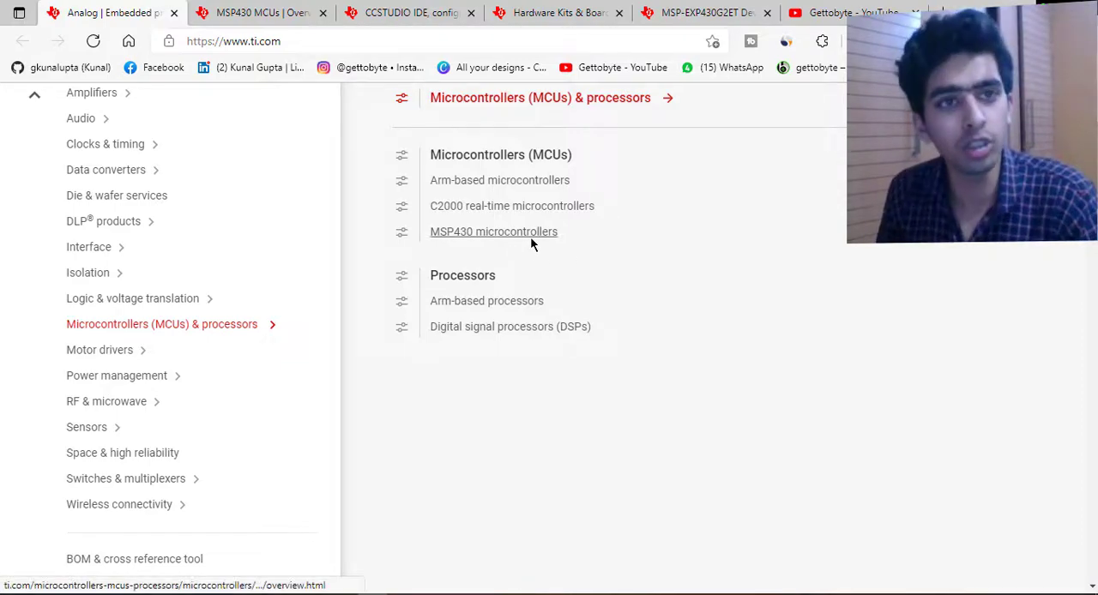
- Open the MSP430 microcontrollers overview and scroll through its families, tools and memory selection chart
{"action": "left_click", "coordinate": [493, 232]}
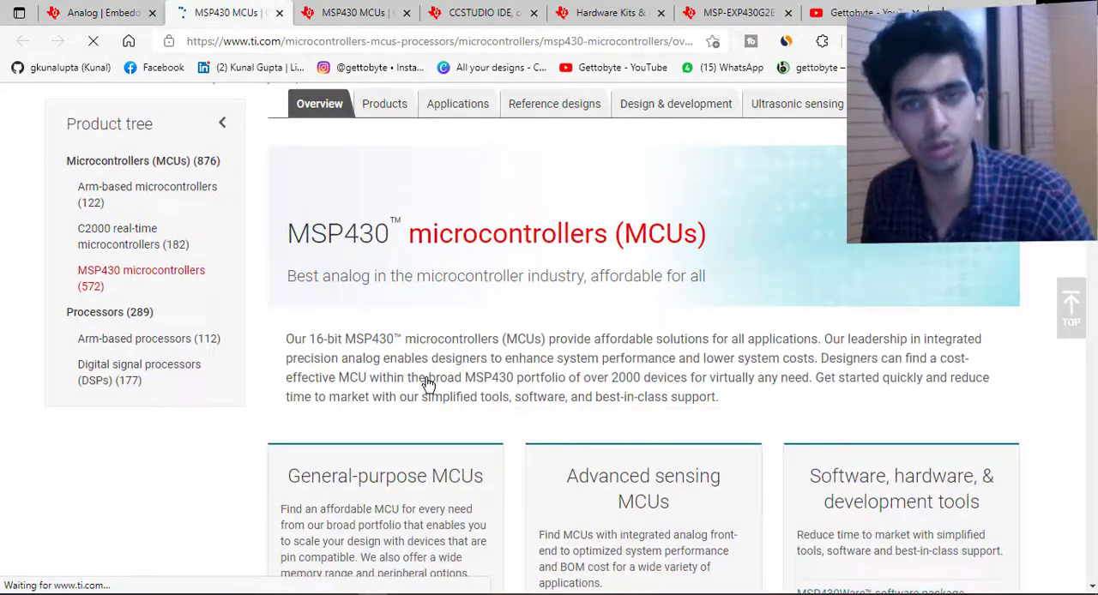
{"action": "scroll", "scroll_direction": "down", "scroll_amount": 3}
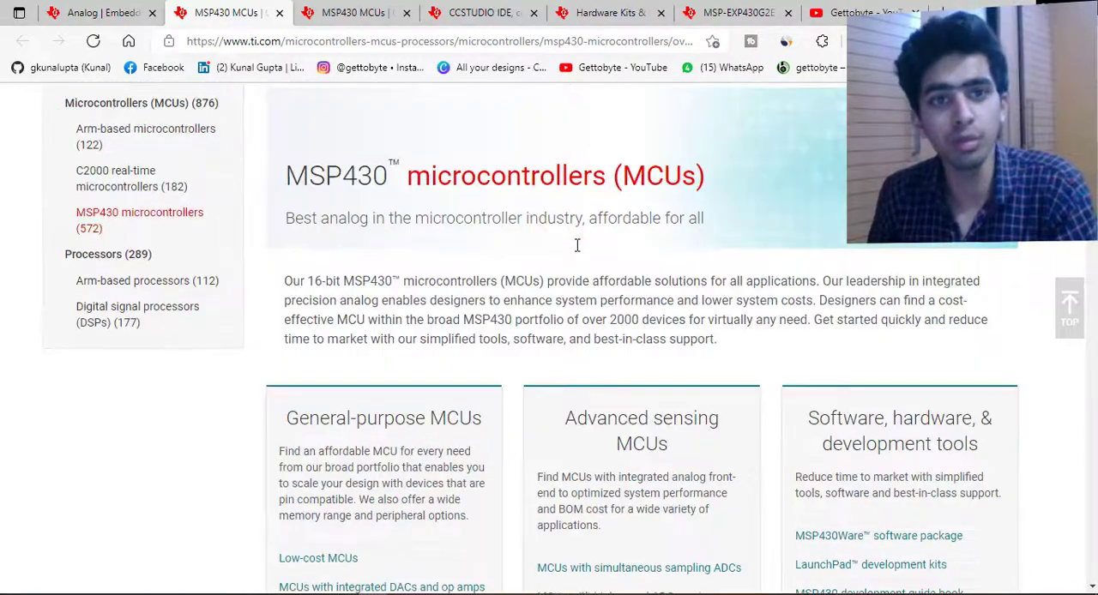
{"action": "scroll", "scroll_direction": "down", "scroll_amount": 3}
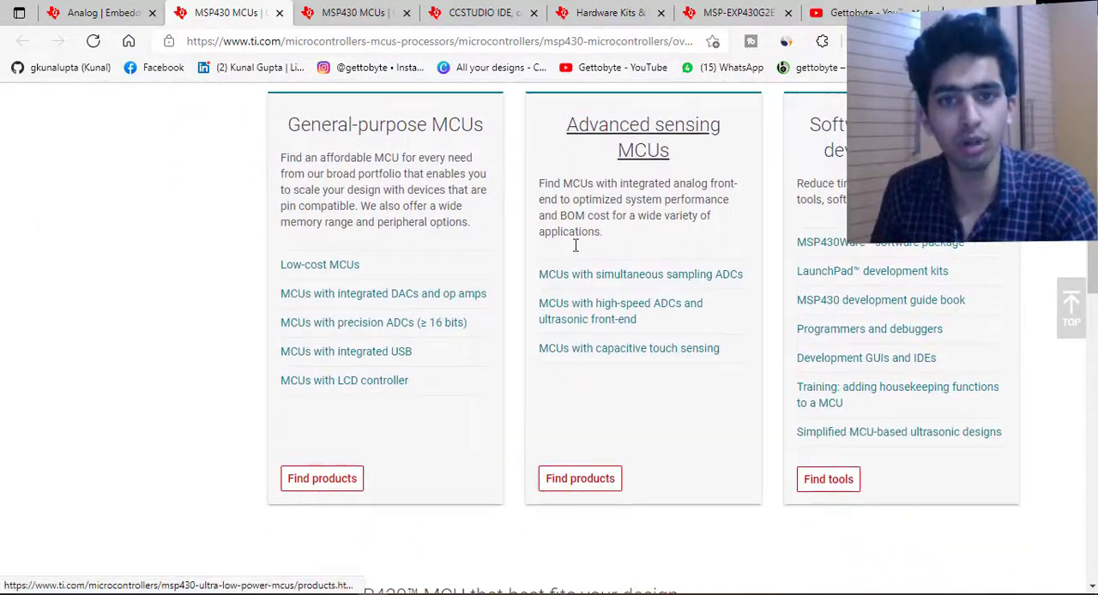
{"action": "scroll", "scroll_direction": "down", "scroll_amount": 3}
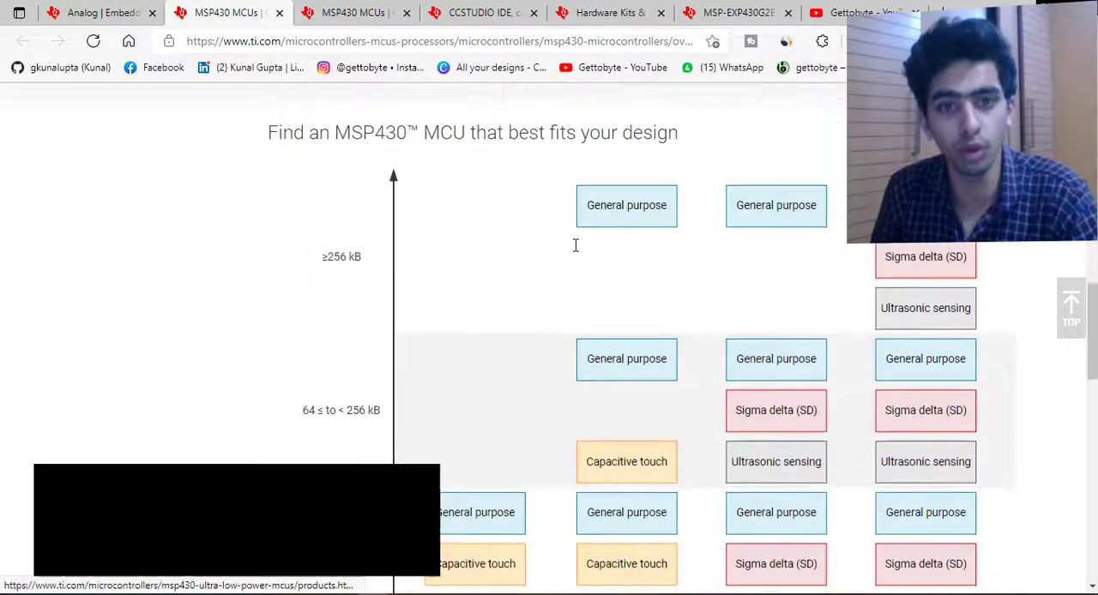
{"action": "scroll", "scroll_direction": "down", "scroll_amount": 3}
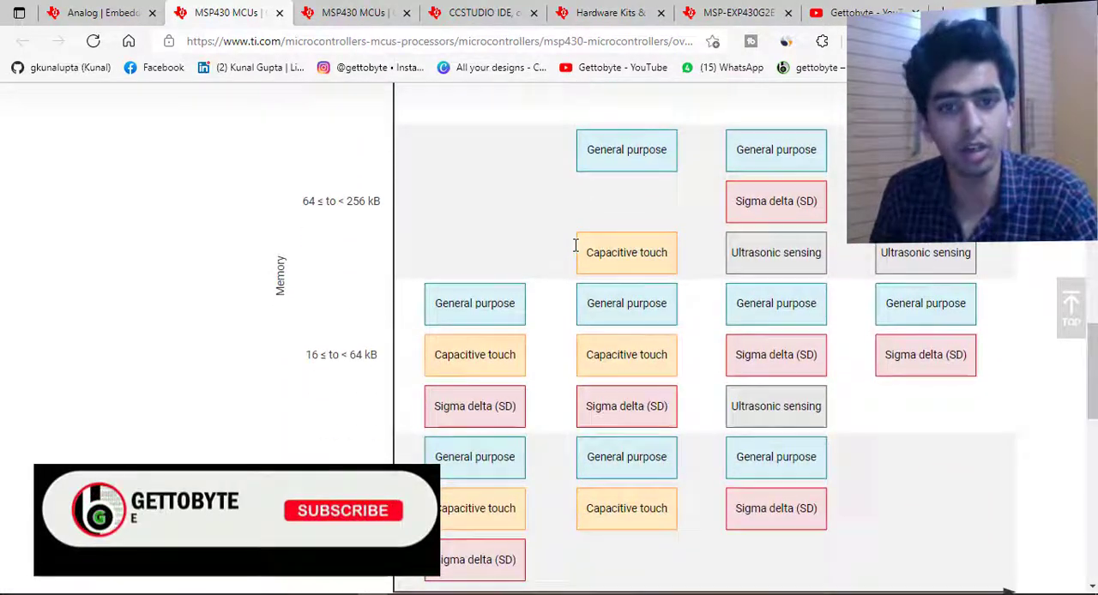
{"action": "scroll", "scroll_direction": "down", "scroll_amount": 3}
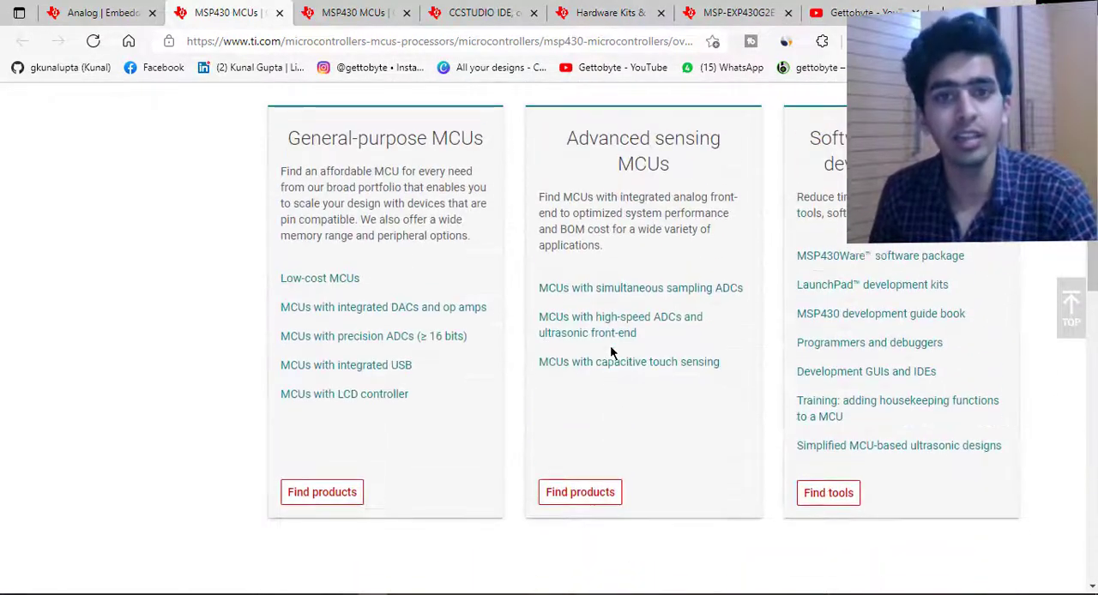
{"action": "scroll", "scroll_direction": "up", "scroll_amount": 3}
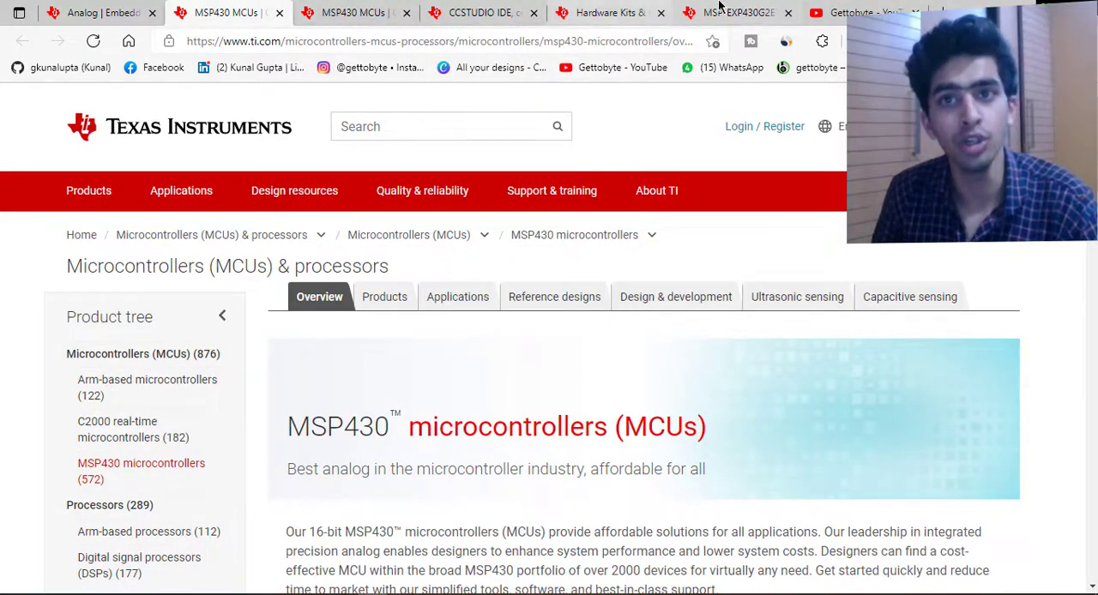
- Jump to the MSP430 design resources Development section and scroll its software ecosystem table
{"action": "left_click", "coordinate": [343, 12]}
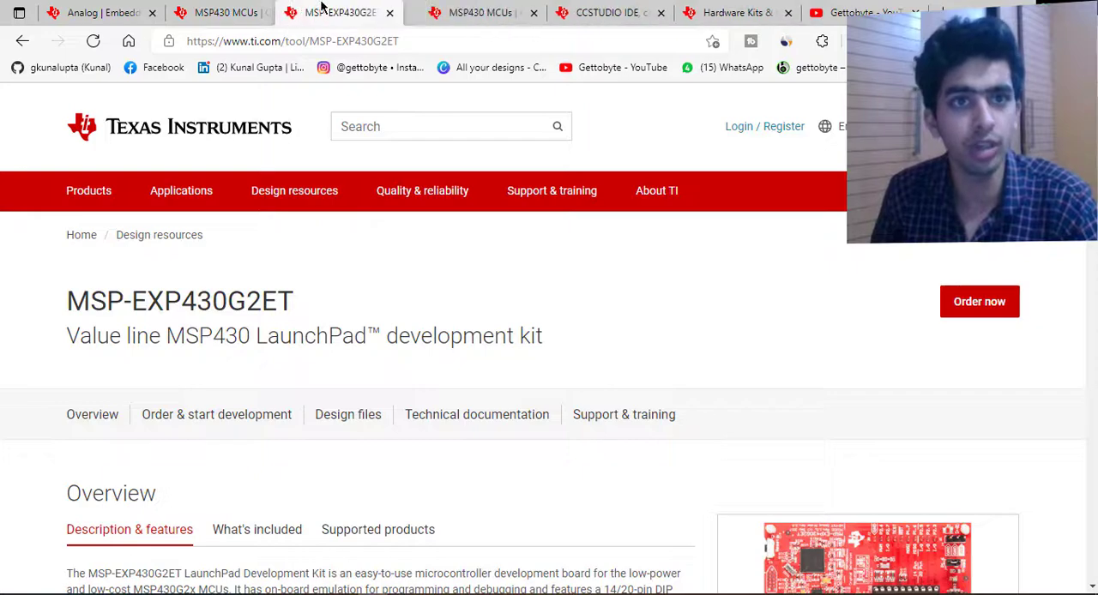
{"action": "scroll", "scroll_direction": "down", "scroll_amount": 3}
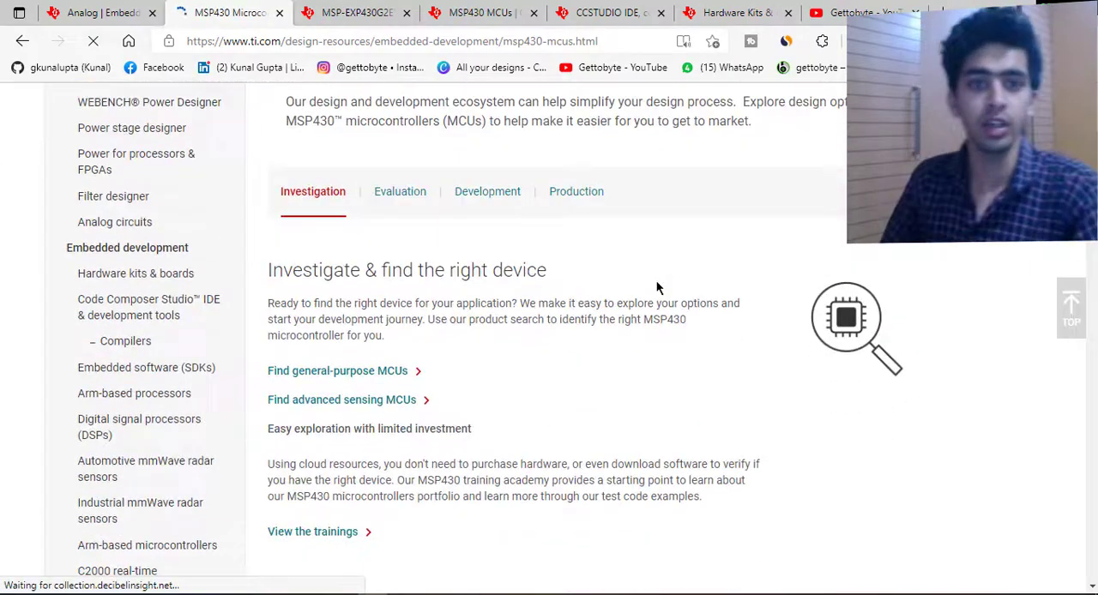
{"action": "left_click", "coordinate": [399, 191]}
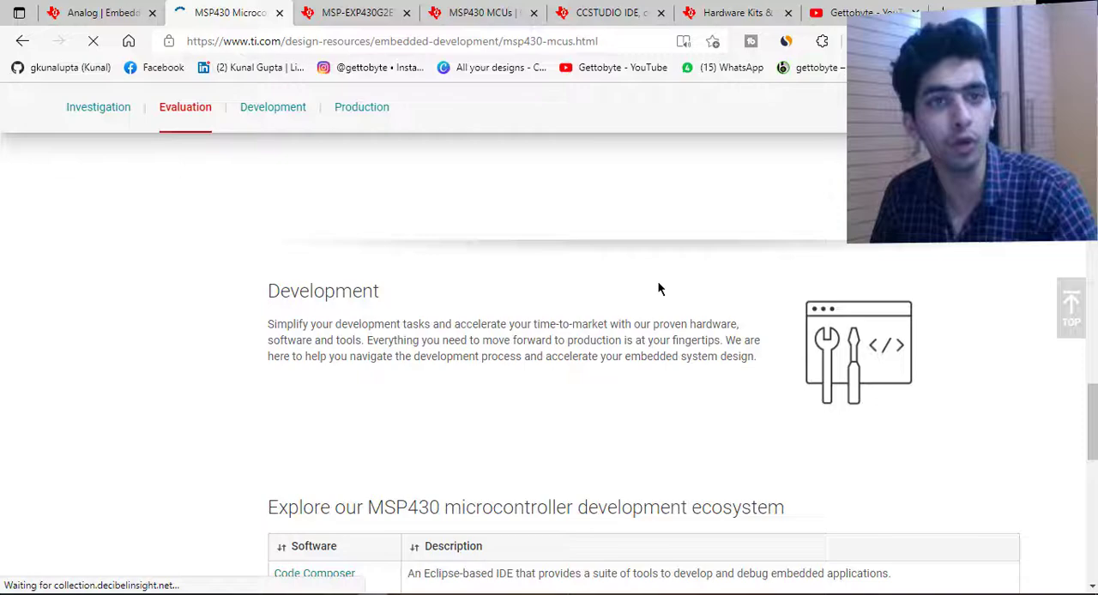
{"action": "scroll", "scroll_direction": "down", "scroll_amount": 3}
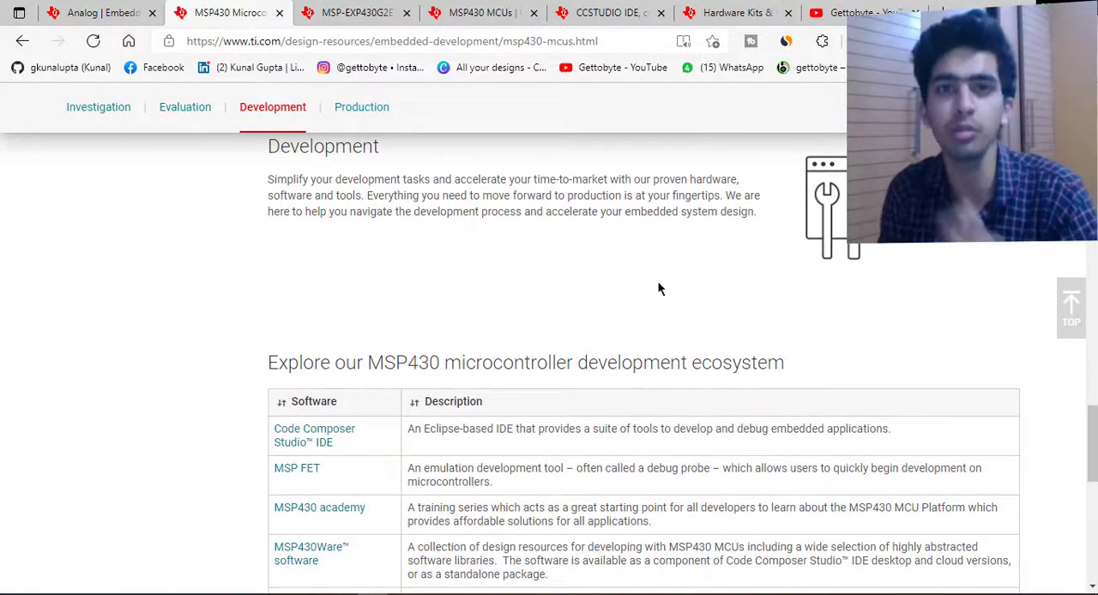
{"action": "scroll", "scroll_direction": "down", "scroll_amount": 3}
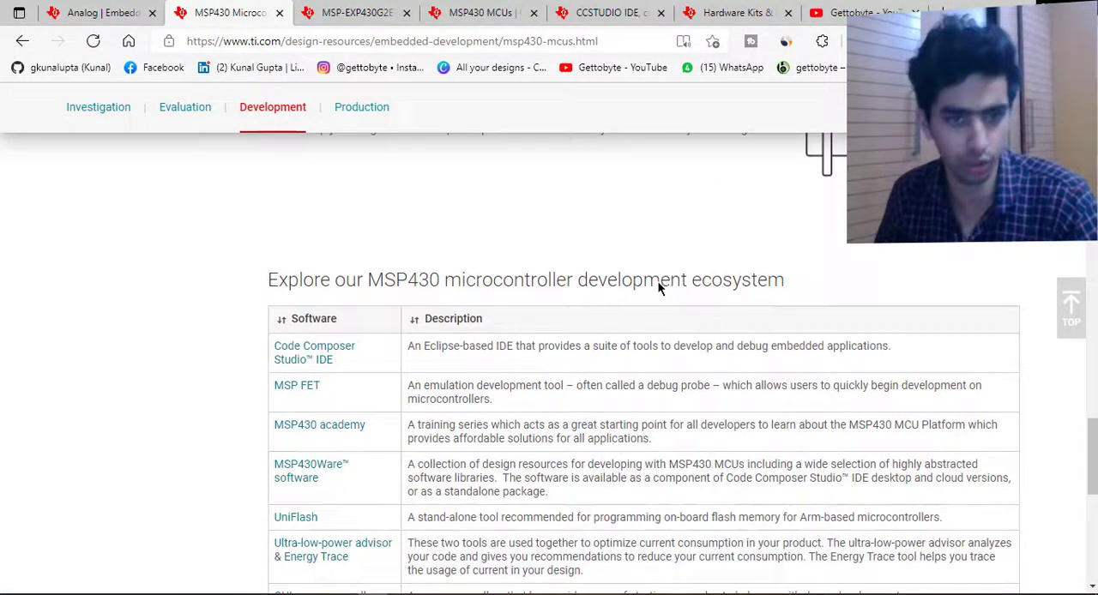
{"action": "scroll", "scroll_direction": "down", "scroll_amount": 3}
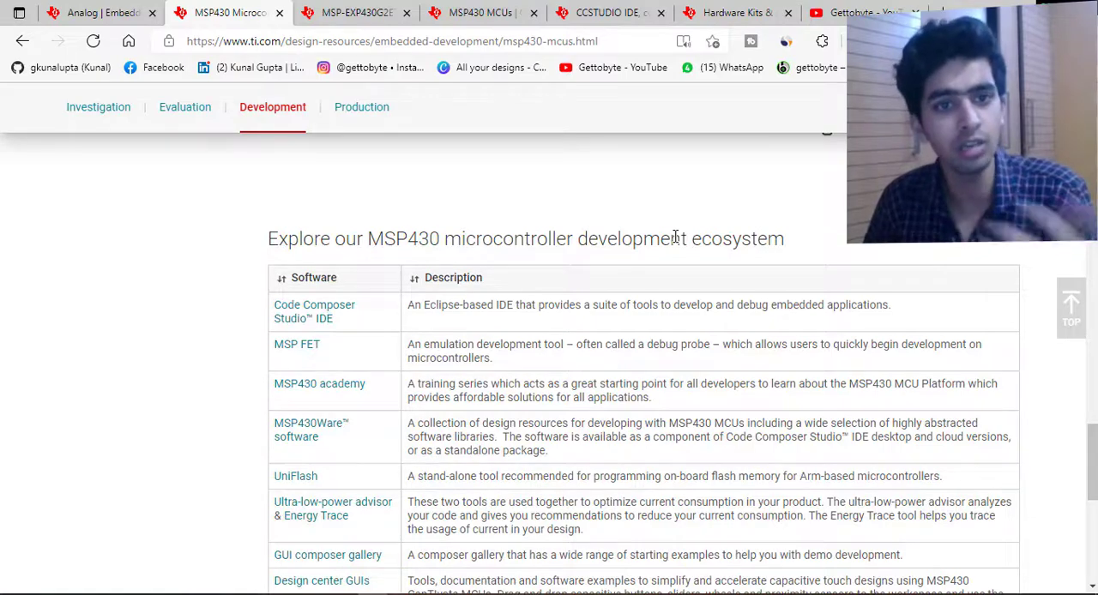
{"action": "mouse_move", "coordinate": [214, 251]}
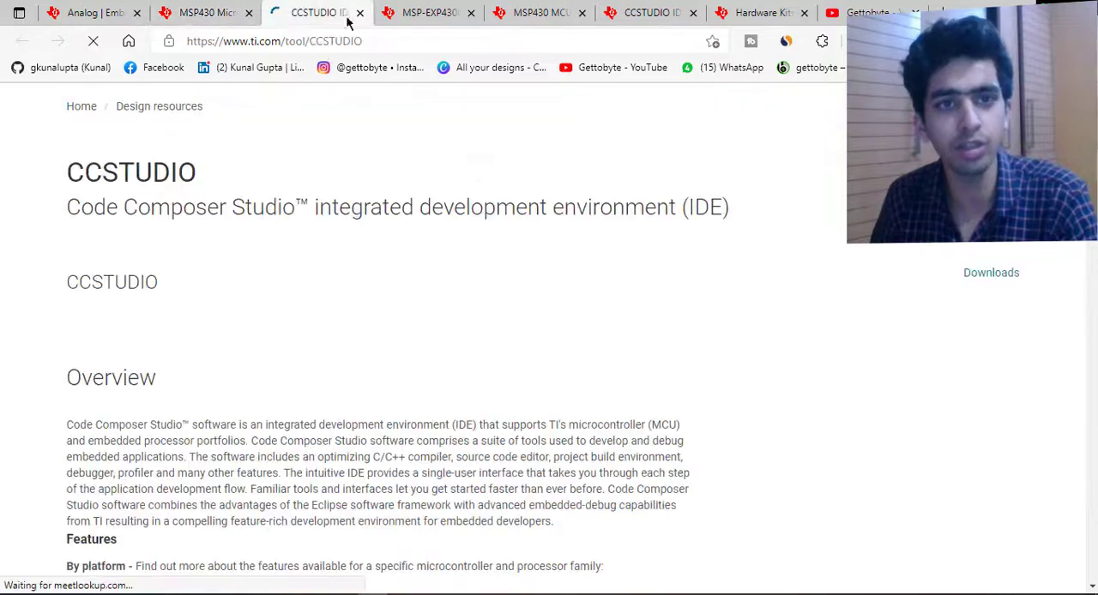
- Scroll the CCSTUDIO page and jump to its Downloads section with desktop and cloud IDEs
{"action": "scroll", "scroll_direction": "down", "scroll_amount": 3}
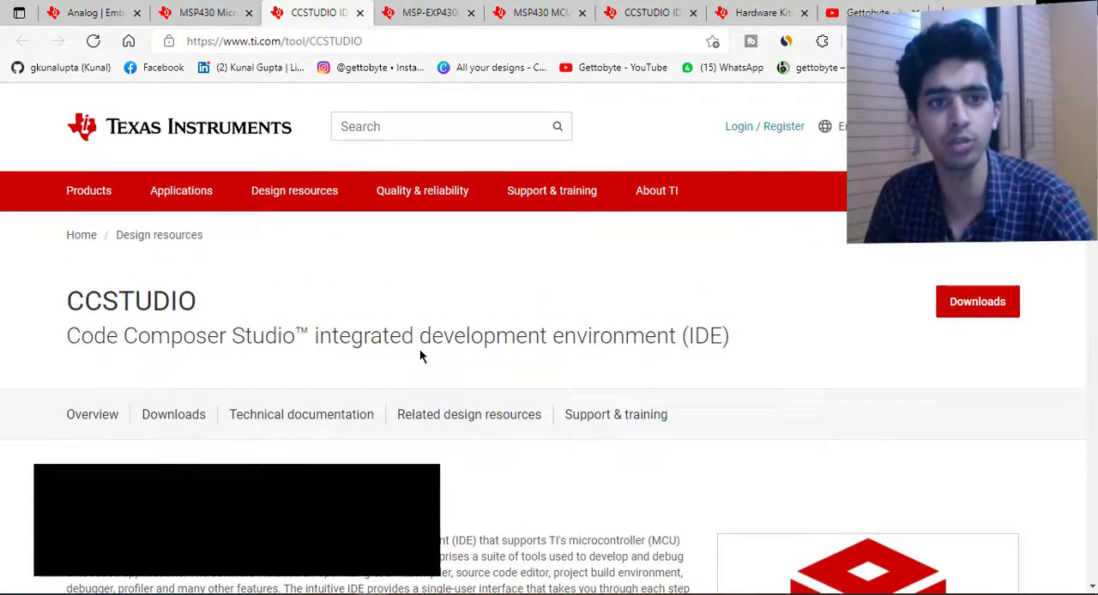
{"action": "scroll", "scroll_direction": "down", "scroll_amount": 3}
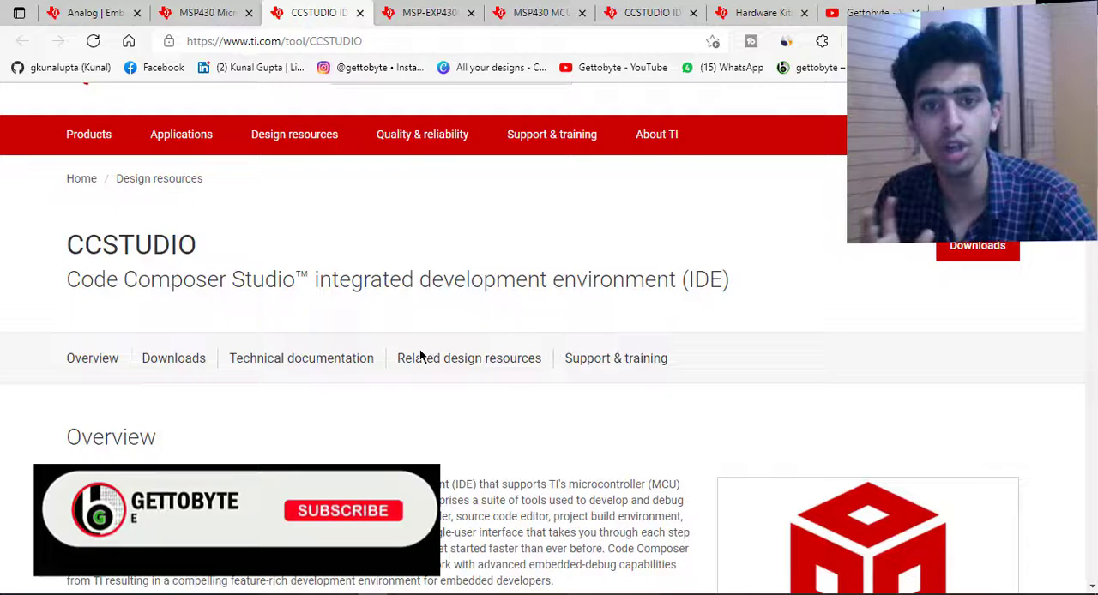
{"action": "scroll", "scroll_direction": "down", "scroll_amount": 3}
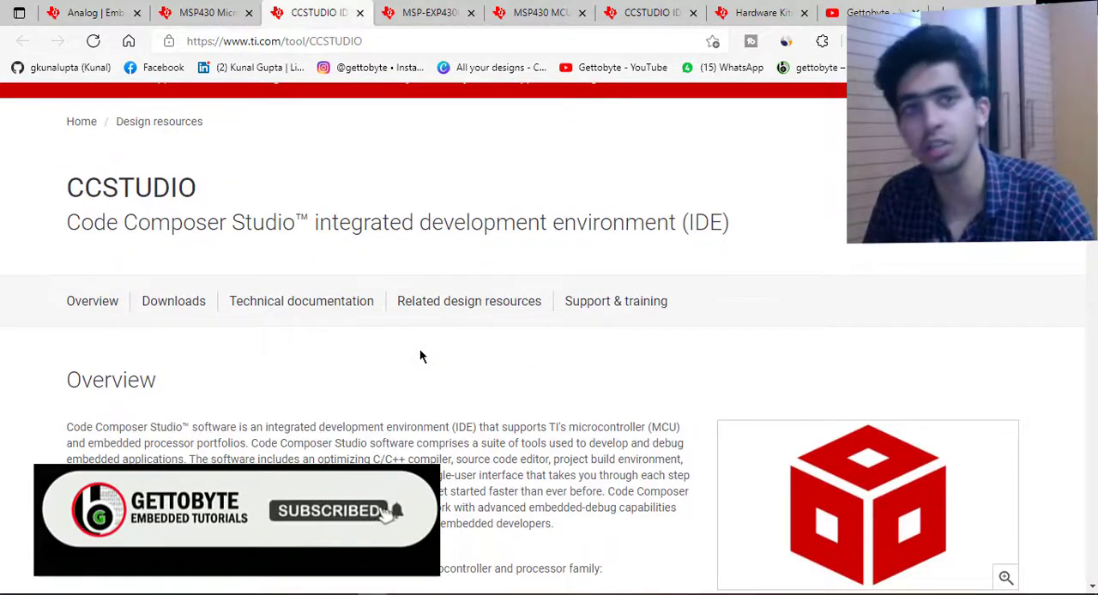
{"action": "scroll", "scroll_direction": "down", "scroll_amount": 3}
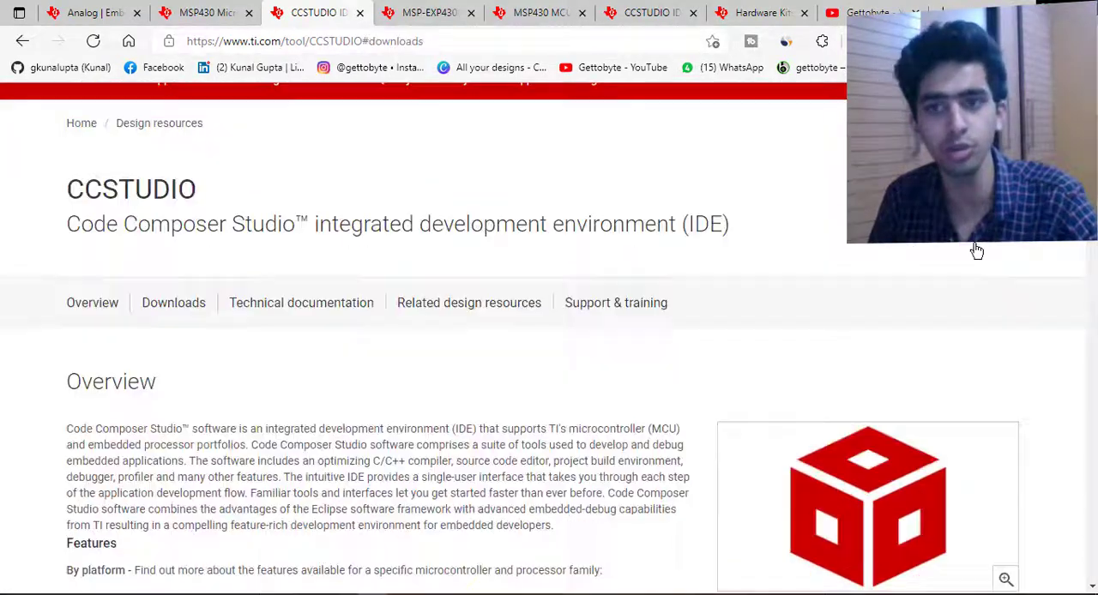
{"action": "left_click", "coordinate": [174, 302]}
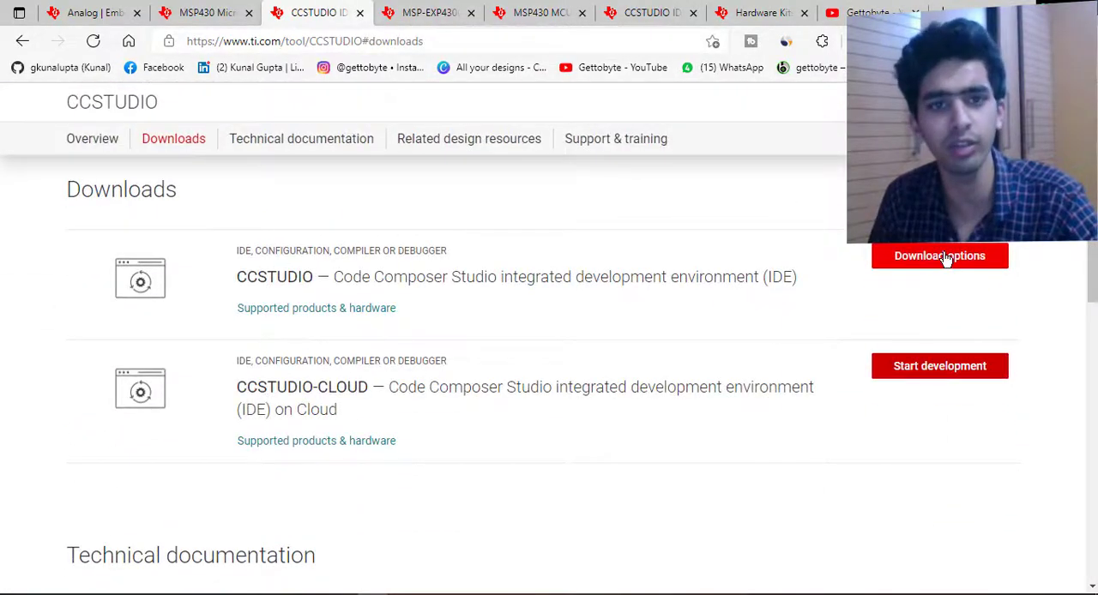
- Review the CCSTUDIO 11.1.0 installer download options, then close that dialog
{"action": "left_click", "coordinate": [939, 256]}
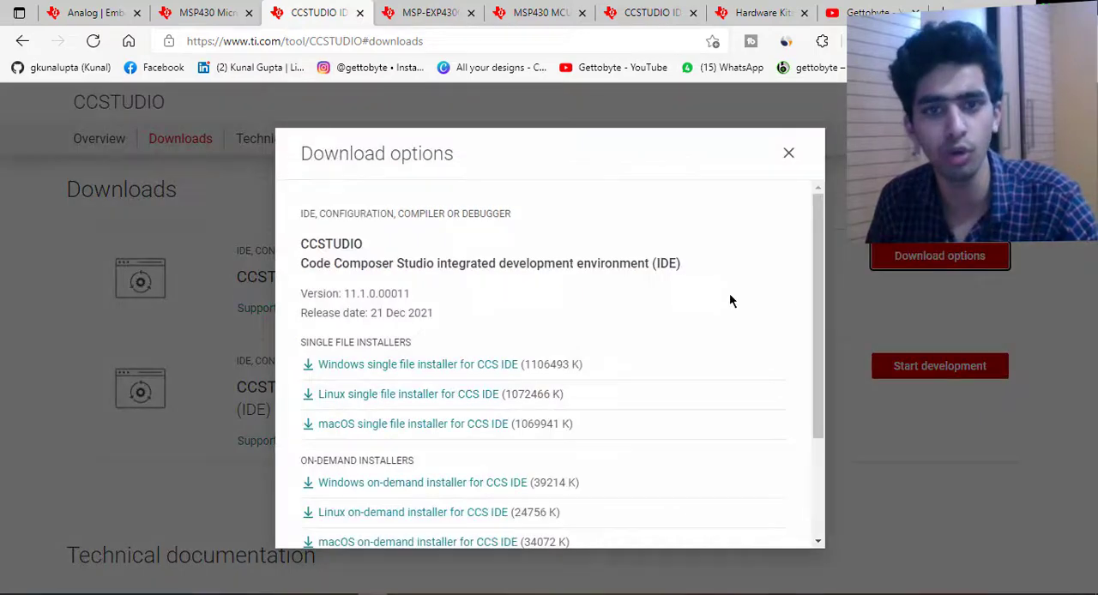
{"action": "mouse_move", "coordinate": [437, 369]}
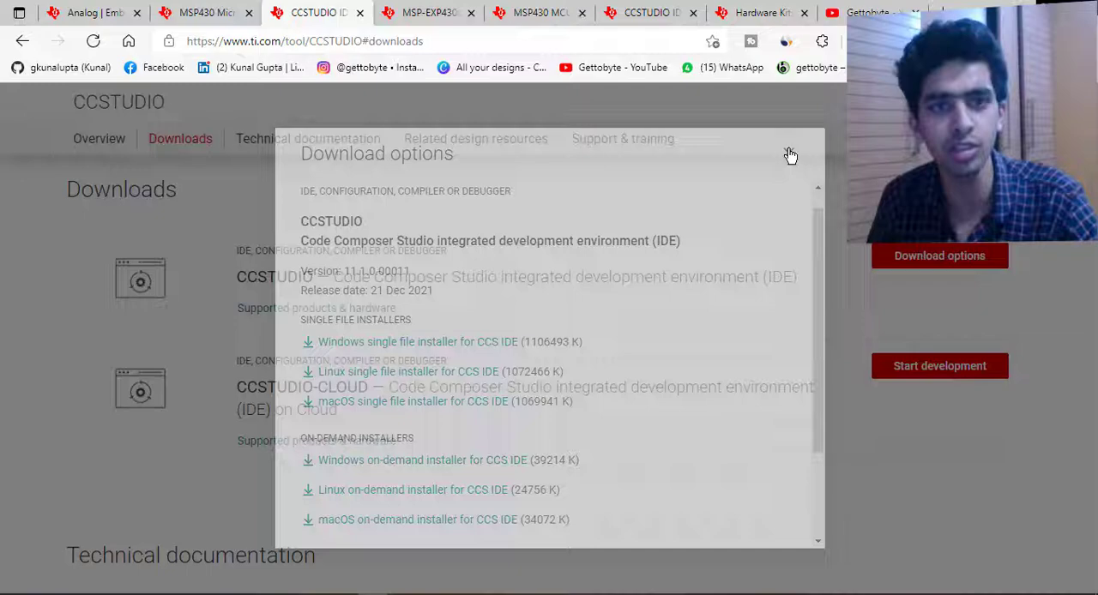
{"action": "left_click", "coordinate": [789, 154]}
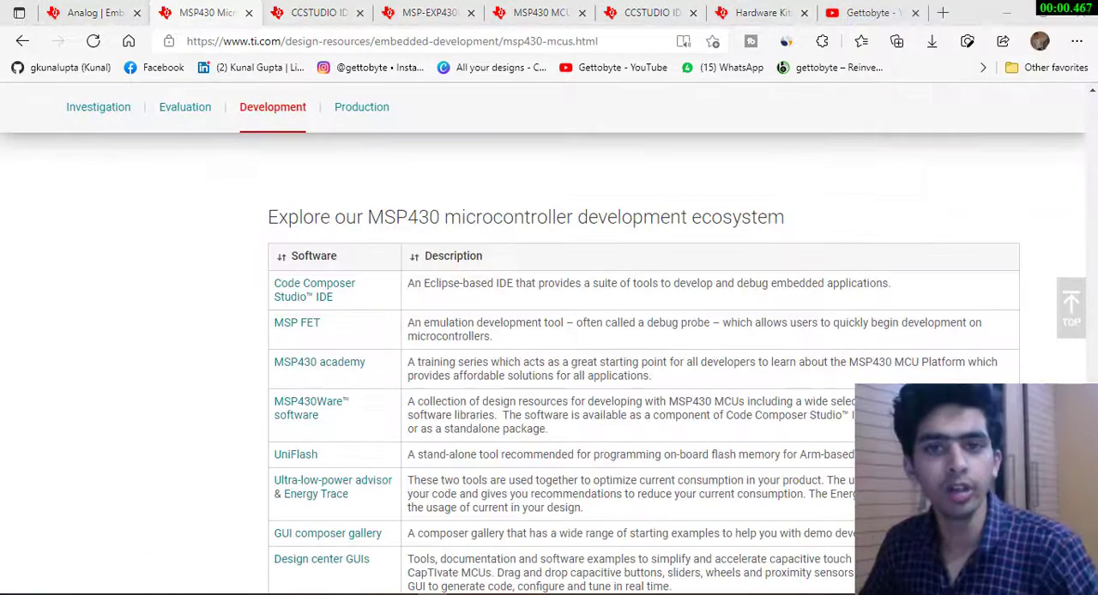
{"action": "mouse_move", "coordinate": [827, 222]}
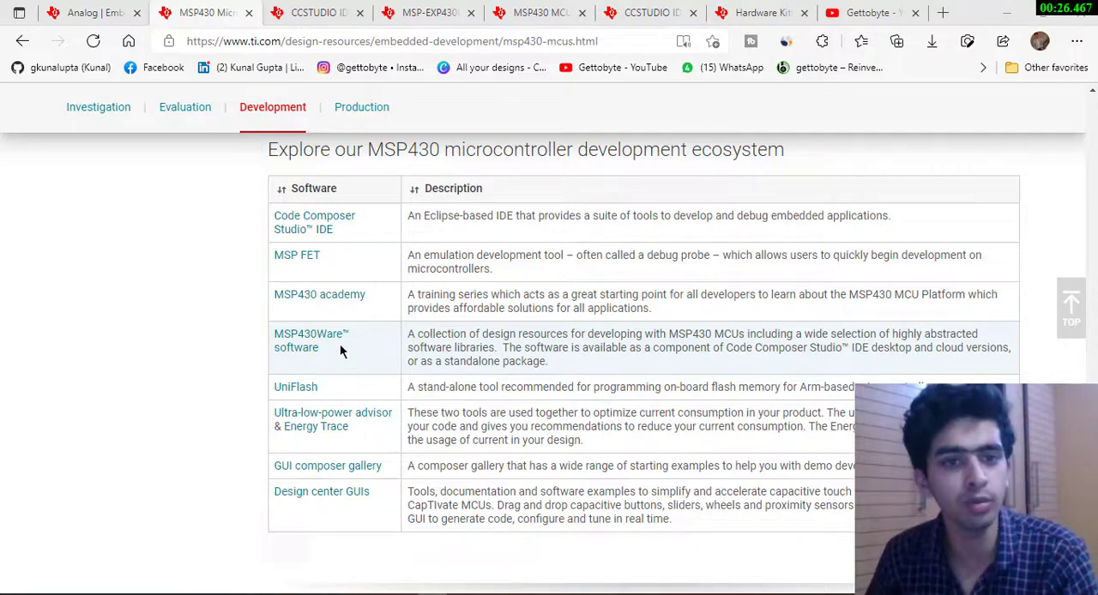
- Open the MSP430Ware software page in the MSPWARE tab and read through its overview
{"action": "left_click", "coordinate": [310, 340]}
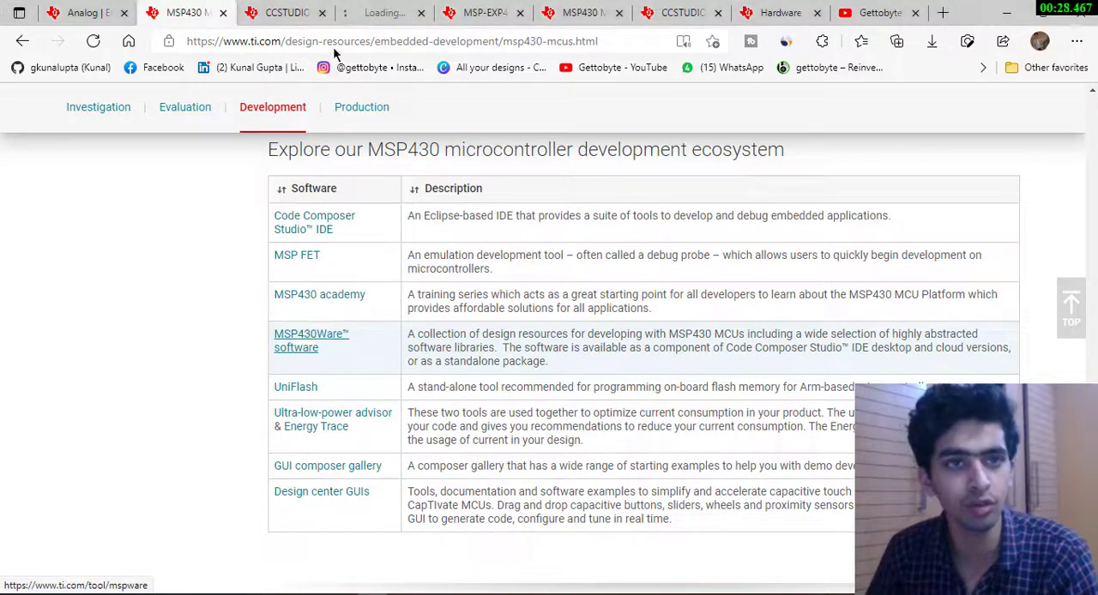
{"action": "left_click", "coordinate": [310, 341]}
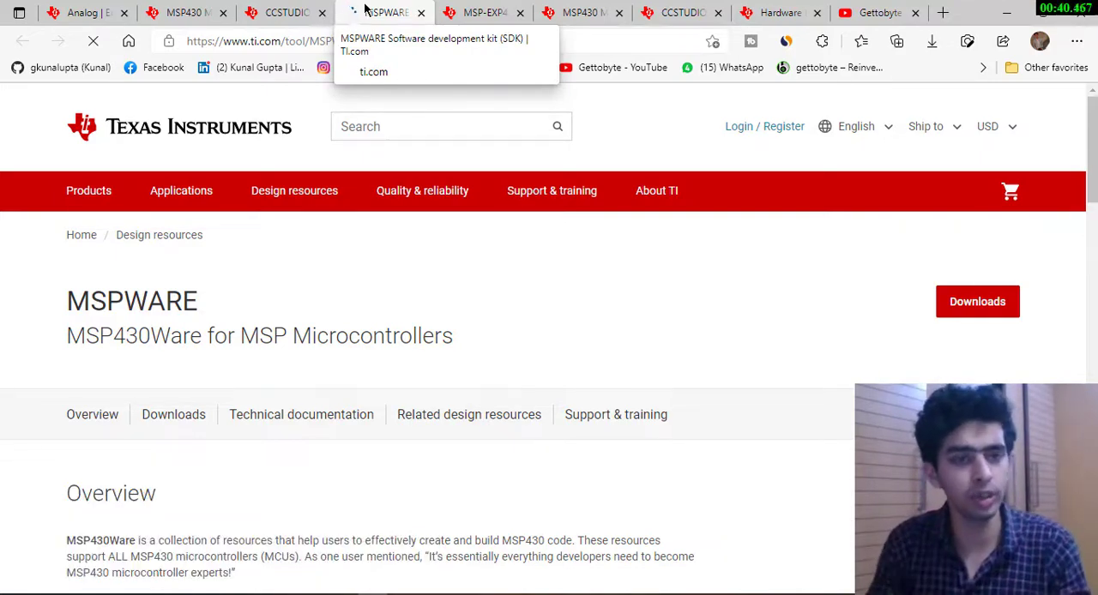
{"action": "scroll", "scroll_direction": "down", "scroll_amount": 3}
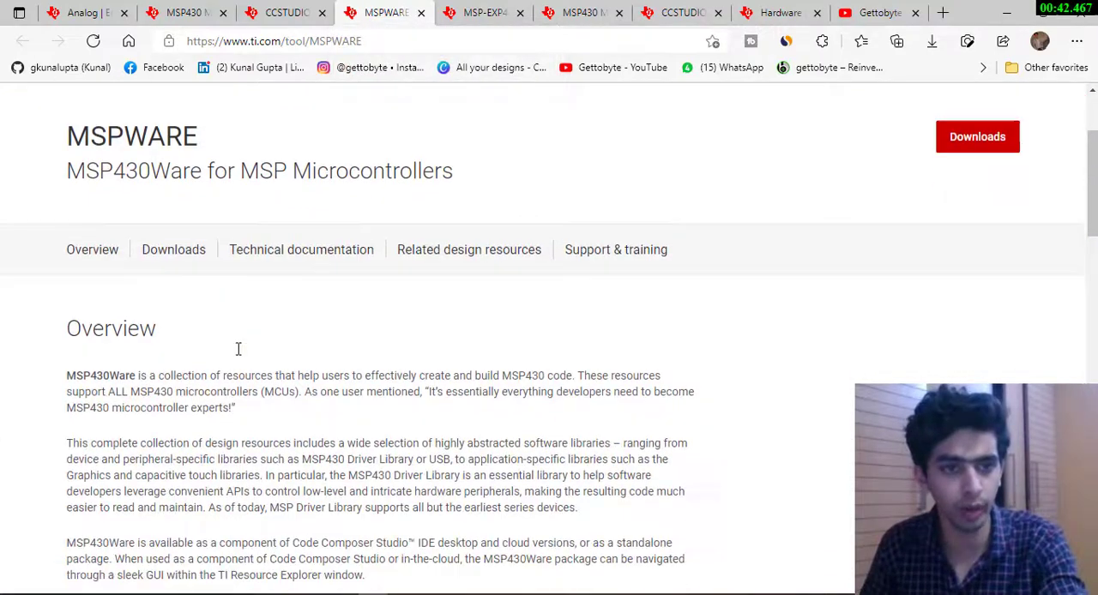
{"action": "scroll", "scroll_direction": "down", "scroll_amount": 3}
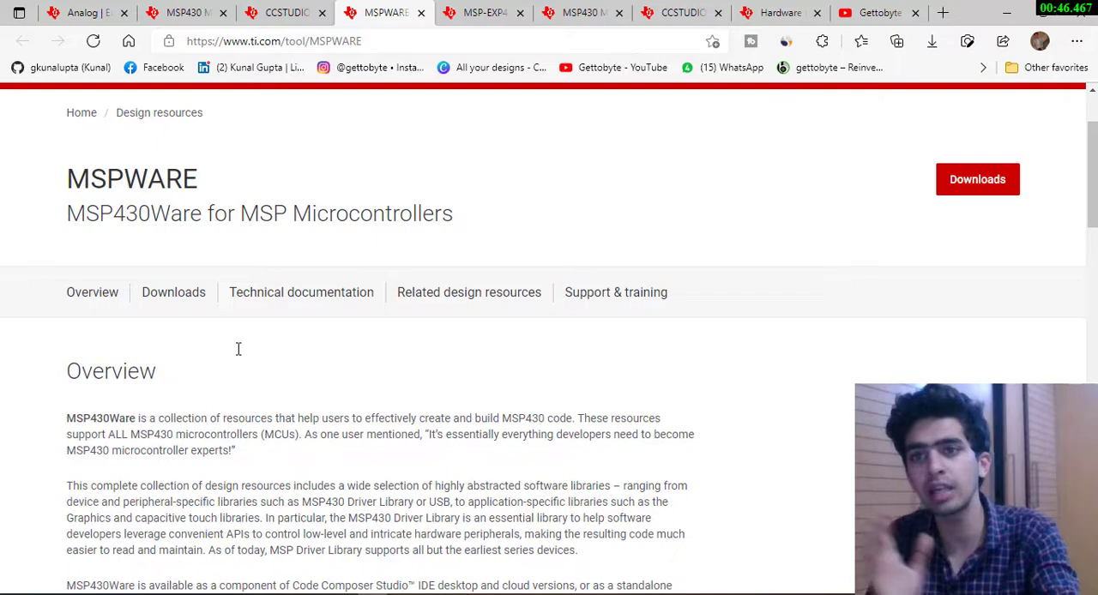
{"action": "scroll", "scroll_direction": "down", "scroll_amount": 3}
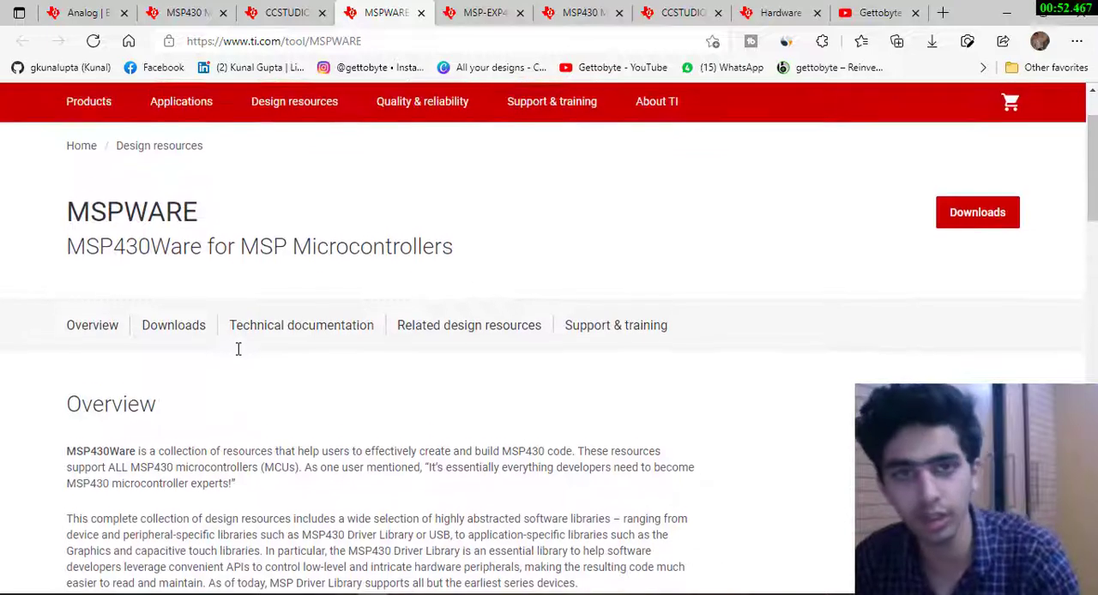
{"action": "scroll", "scroll_direction": "down", "scroll_amount": 3}
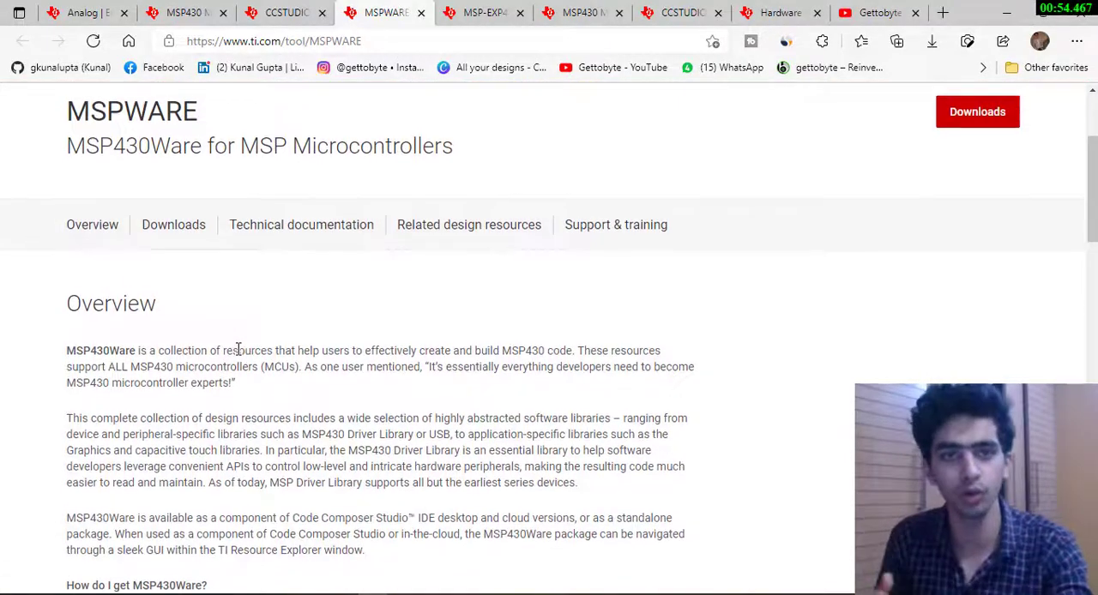
{"action": "scroll", "scroll_direction": "down", "scroll_amount": 3}
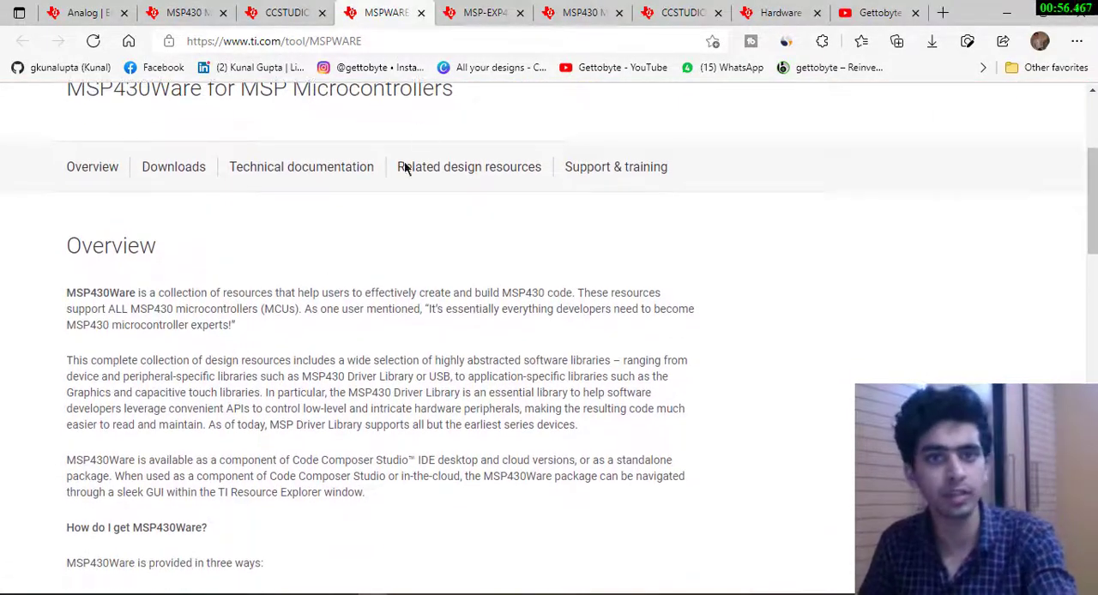
{"action": "mouse_move", "coordinate": [420, 238]}
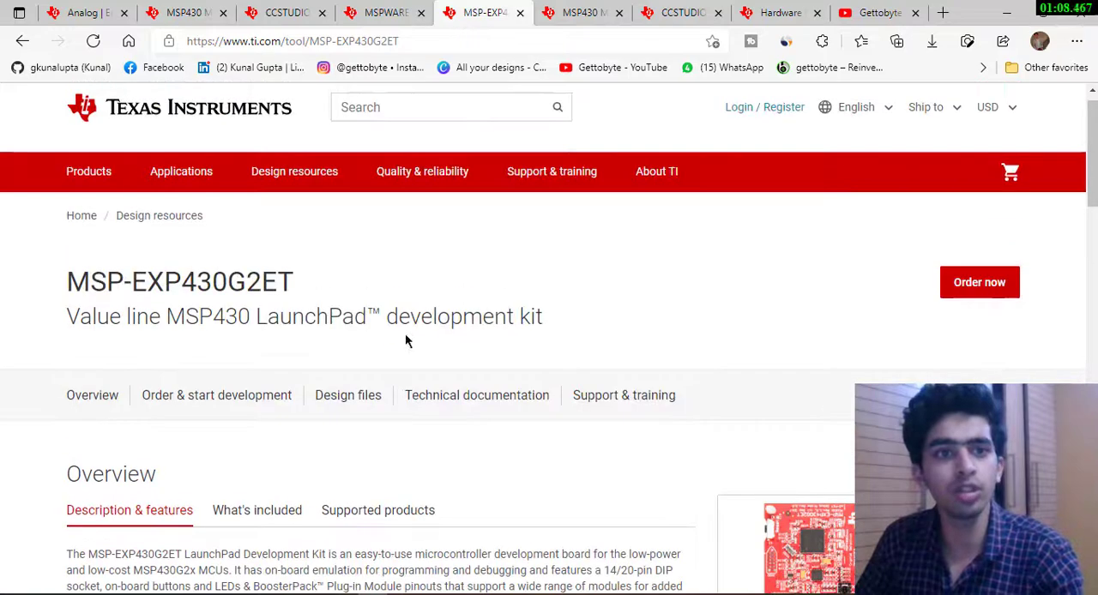
{"action": "mouse_move", "coordinate": [253, 307]}
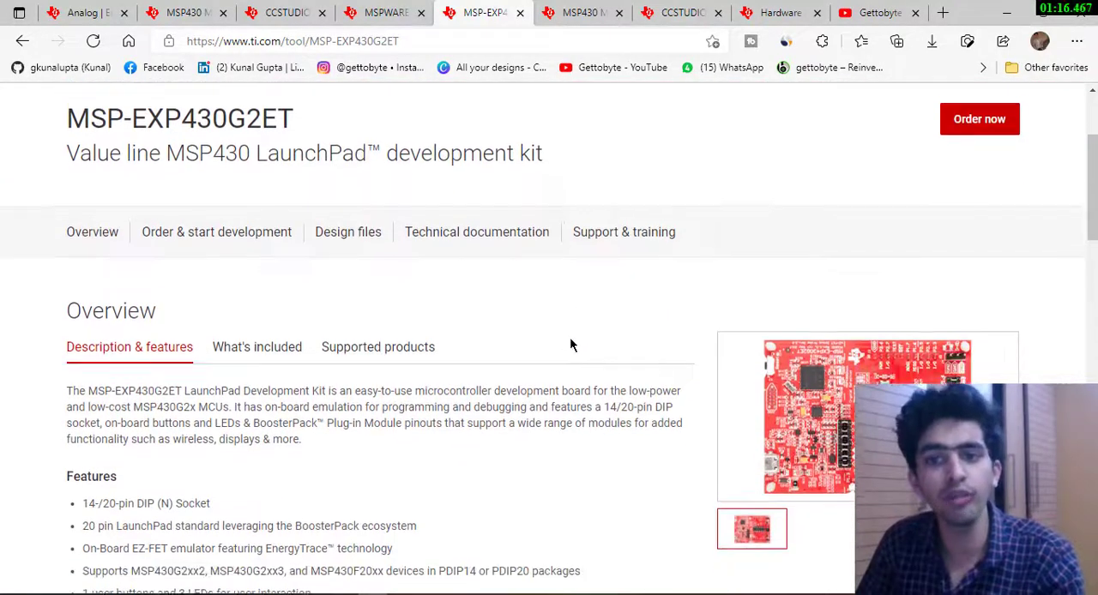
- Scroll the MSP-EXP430G2ET kit Overview, then show its Technical documentation list
{"action": "scroll", "scroll_direction": "down", "scroll_amount": 3}
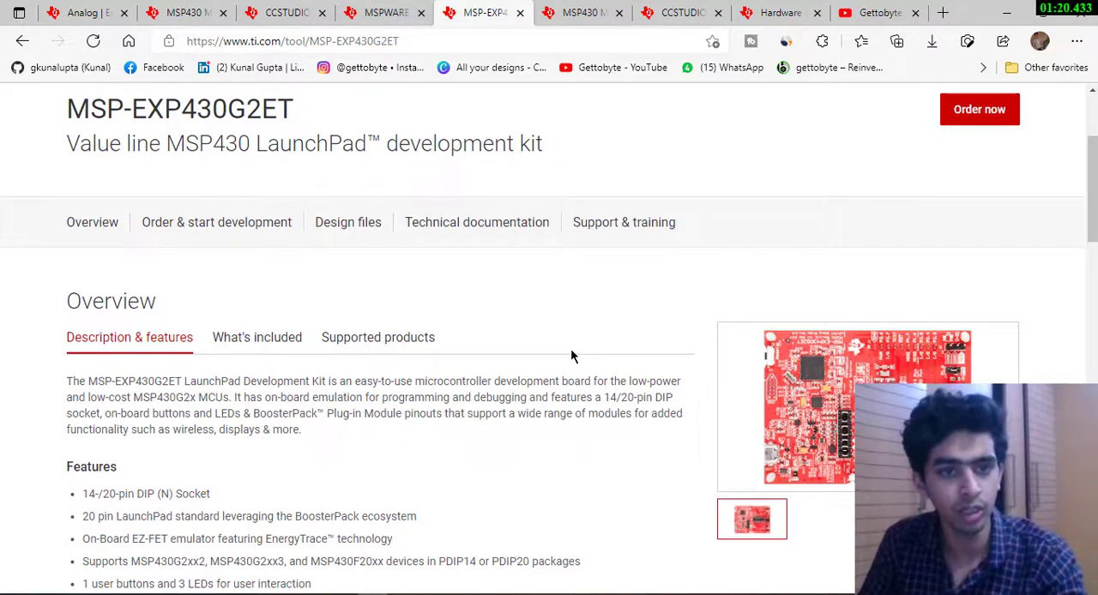
{"action": "scroll", "scroll_direction": "down", "scroll_amount": 3}
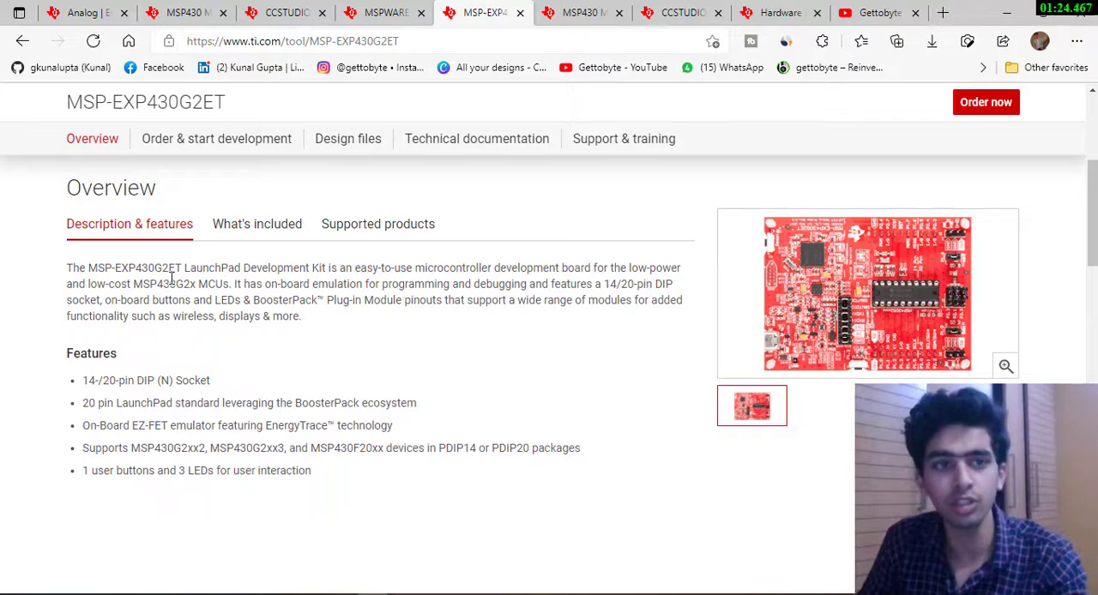
{"action": "mouse_move", "coordinate": [442, 335]}
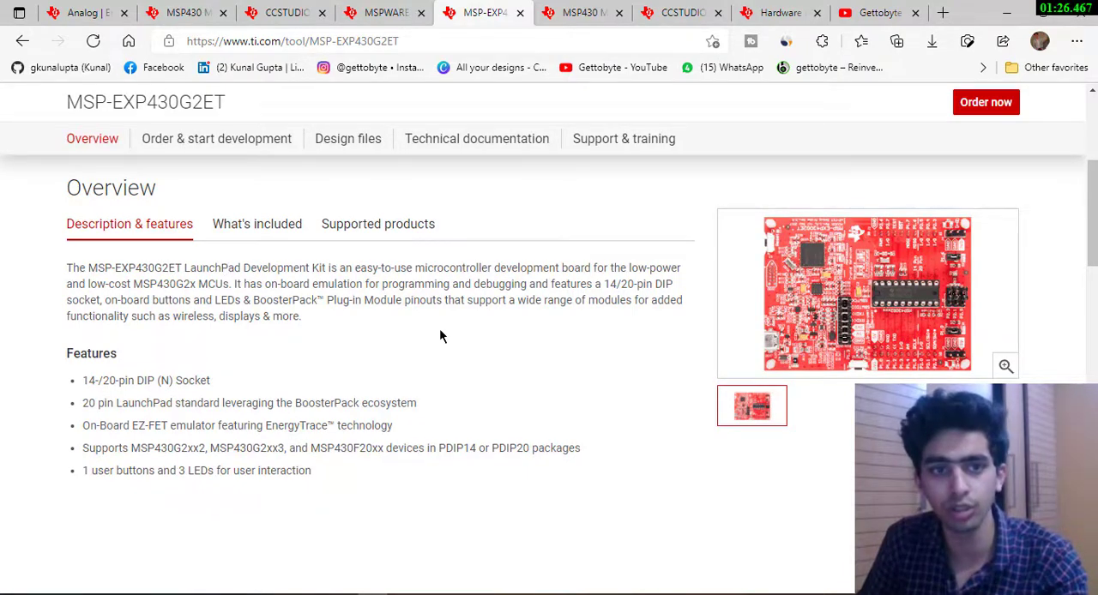
{"action": "mouse_move", "coordinate": [810, 358]}
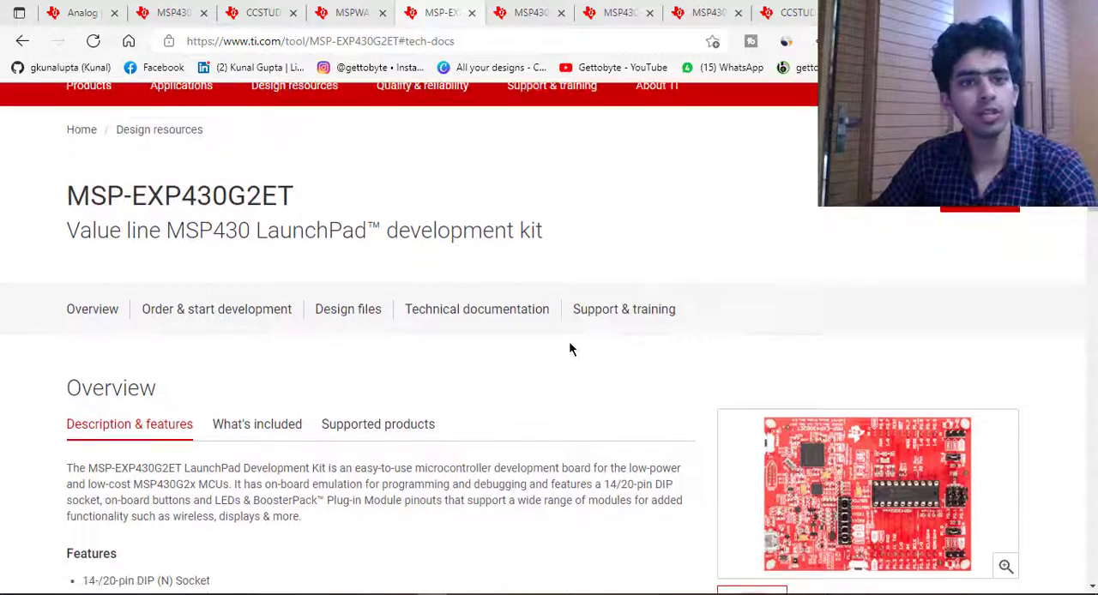
{"action": "scroll", "scroll_direction": "down", "scroll_amount": 3}
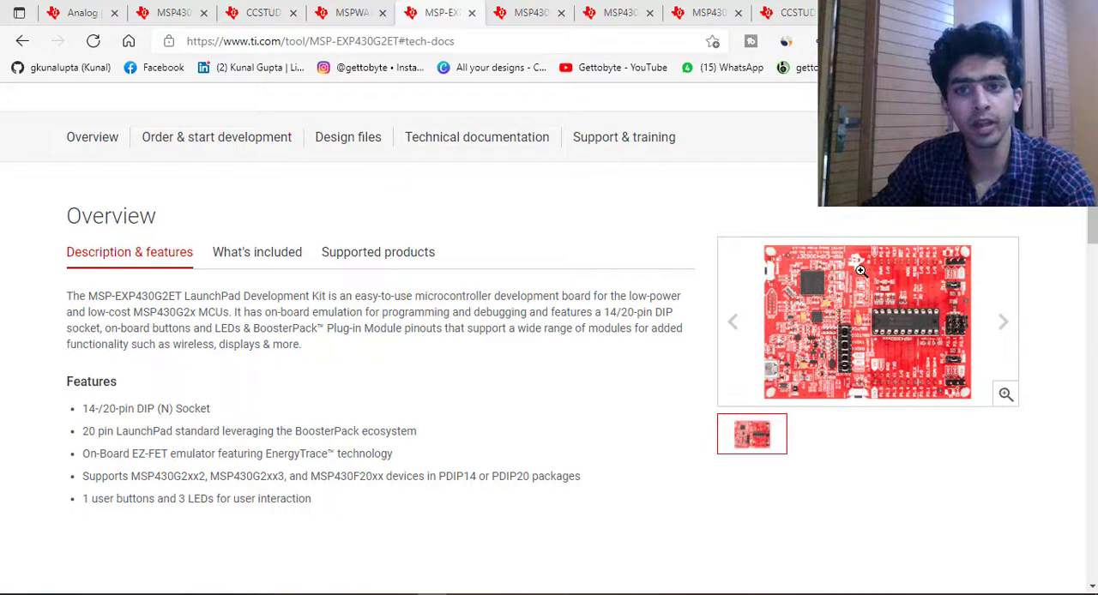
{"action": "mouse_move", "coordinate": [926, 324]}
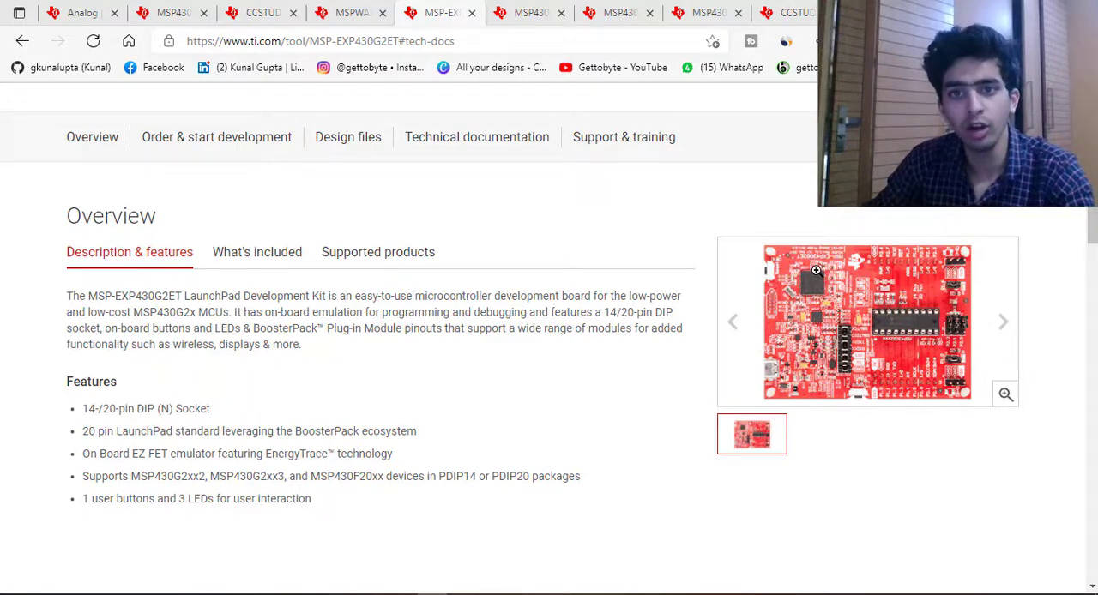
{"action": "mouse_move", "coordinate": [836, 343]}
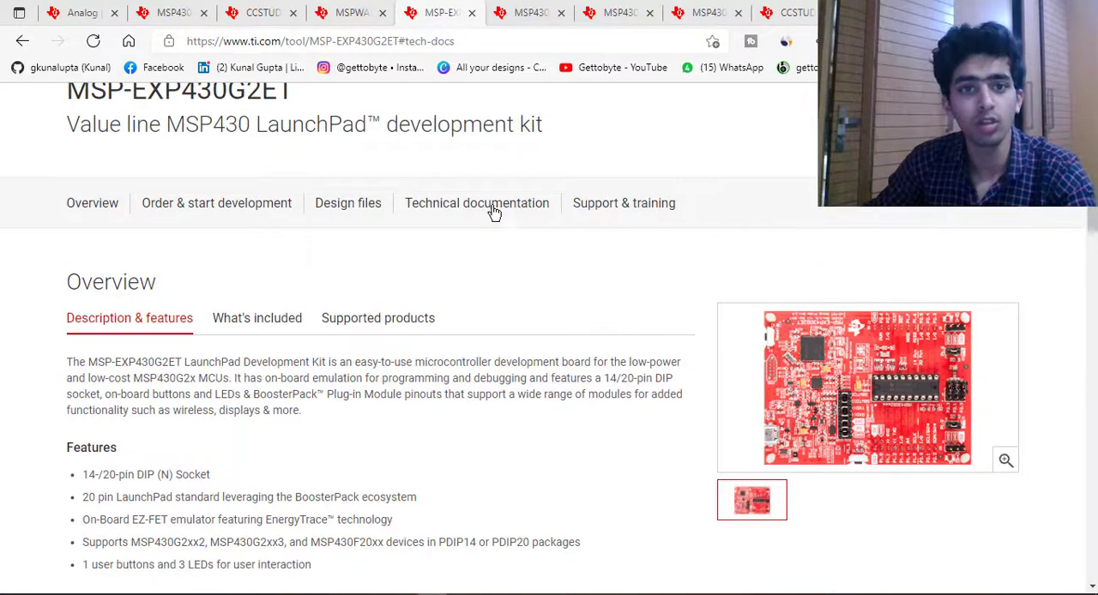
{"action": "left_click", "coordinate": [476, 202]}
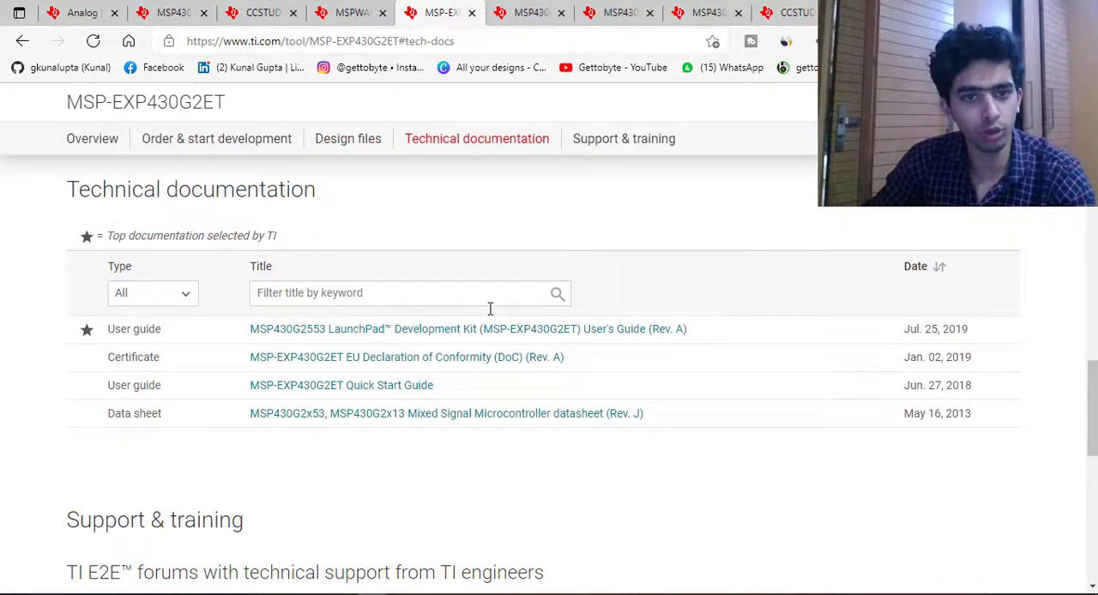
{"action": "mouse_move", "coordinate": [459, 421]}
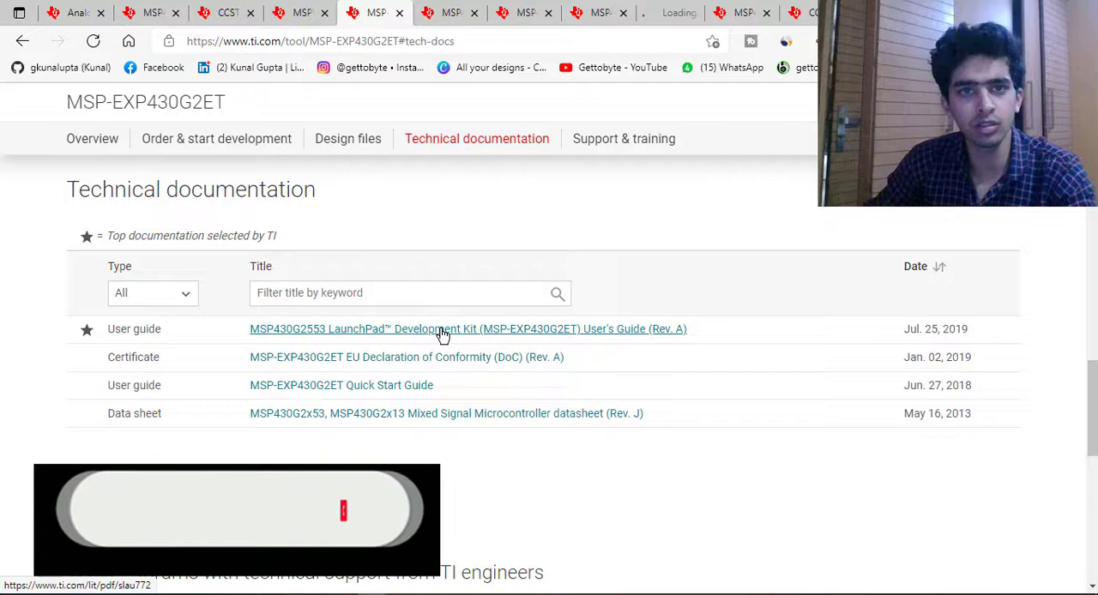
- Leave the G2x53 datasheet for the MSP430G2553 LaunchPad user's guide PDF tab
{"action": "left_click", "coordinate": [446, 413]}
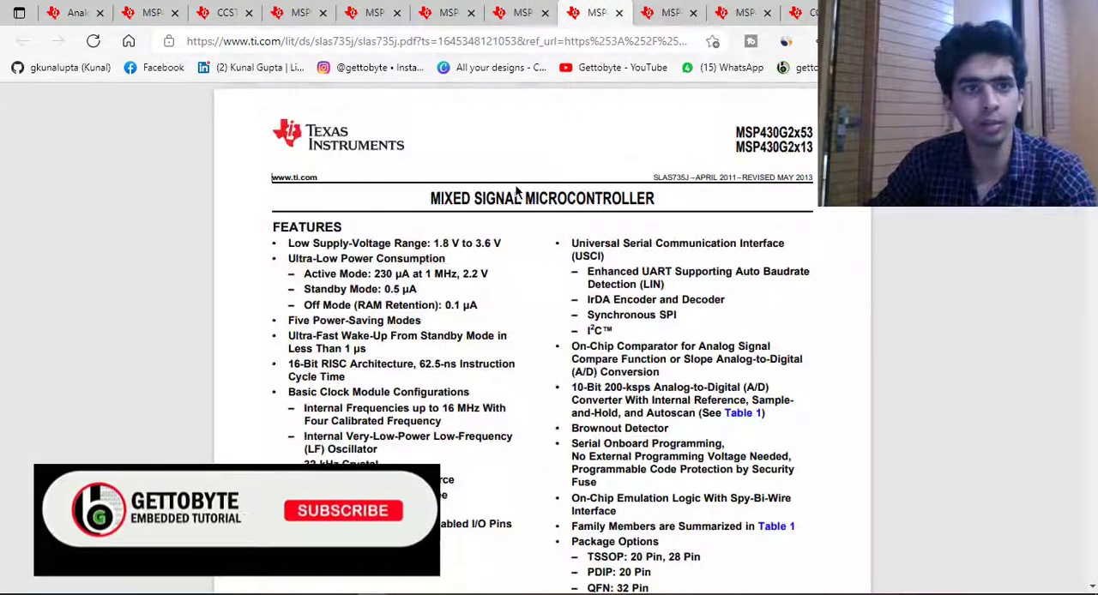
{"action": "left_click", "coordinate": [446, 12]}
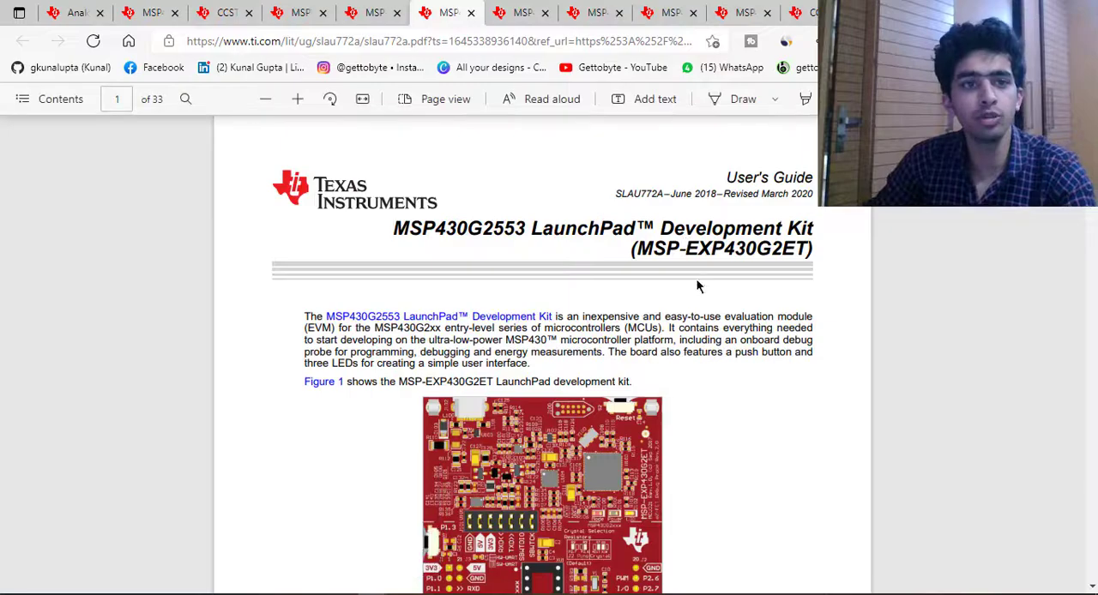
- Scroll the user's guide through contents, Figure 2 overview, 2.1 Block Diagram and 1.1 Introduction
{"action": "scroll", "scroll_direction": "down", "scroll_amount": 3}
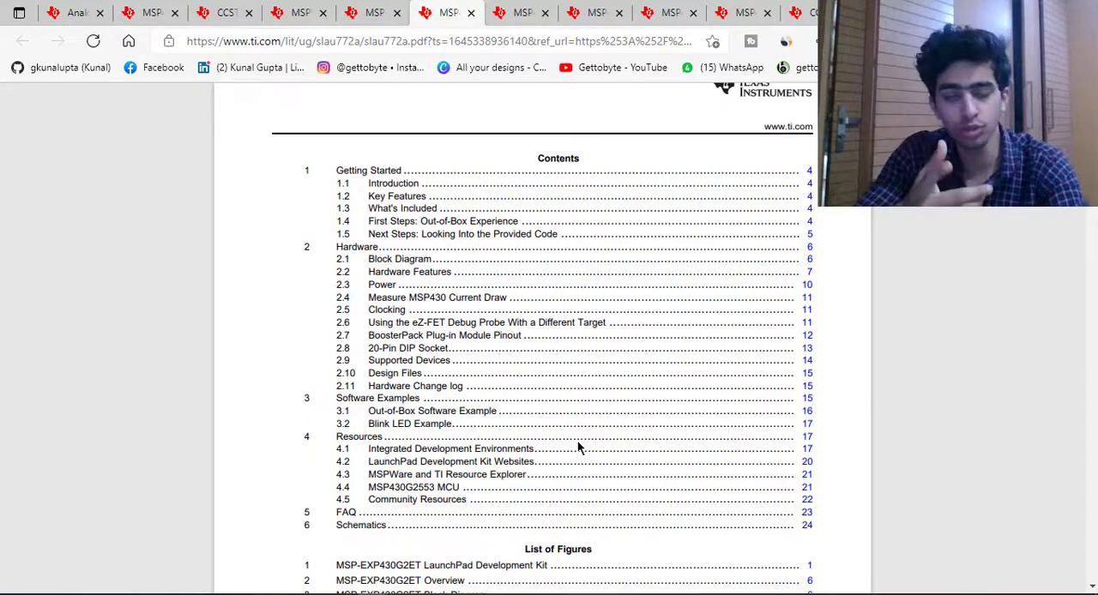
{"action": "scroll", "scroll_direction": "down", "scroll_amount": 3}
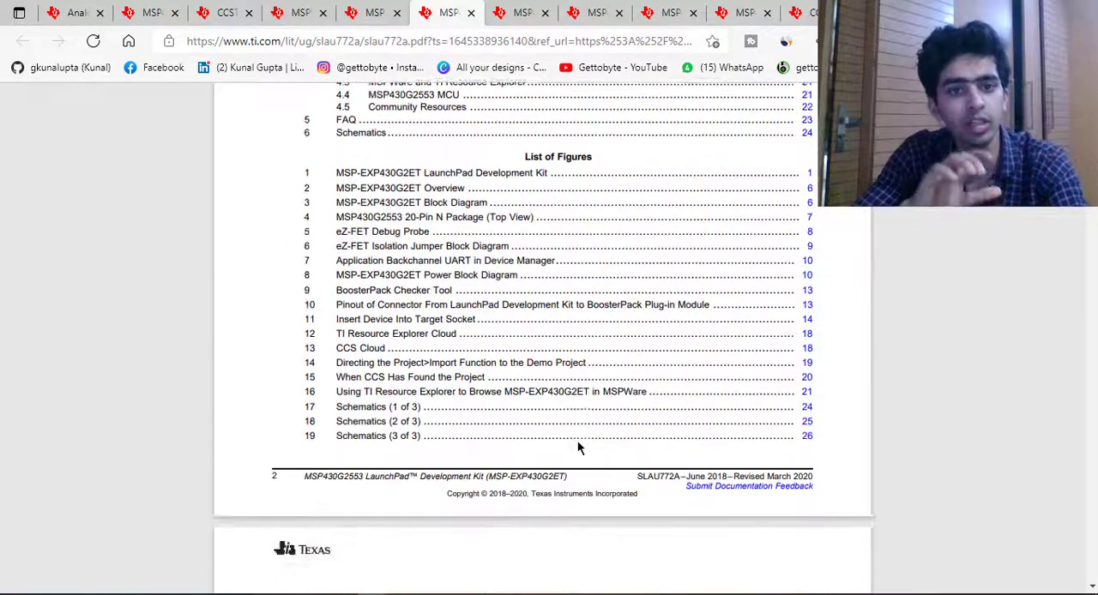
{"action": "scroll", "scroll_direction": "down", "scroll_amount": 3}
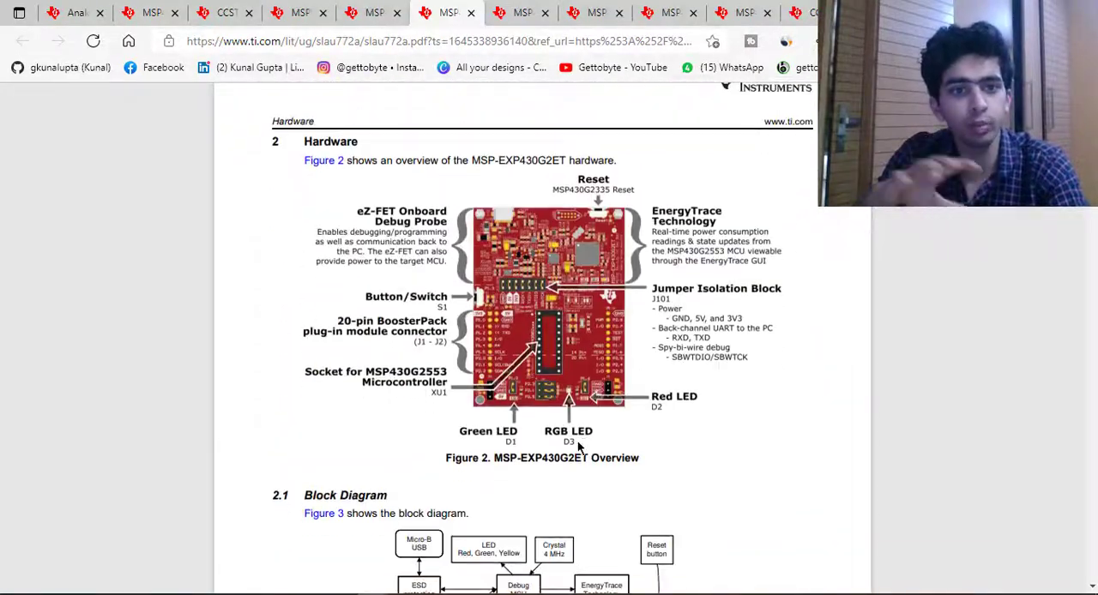
{"action": "scroll", "scroll_direction": "down", "scroll_amount": 3}
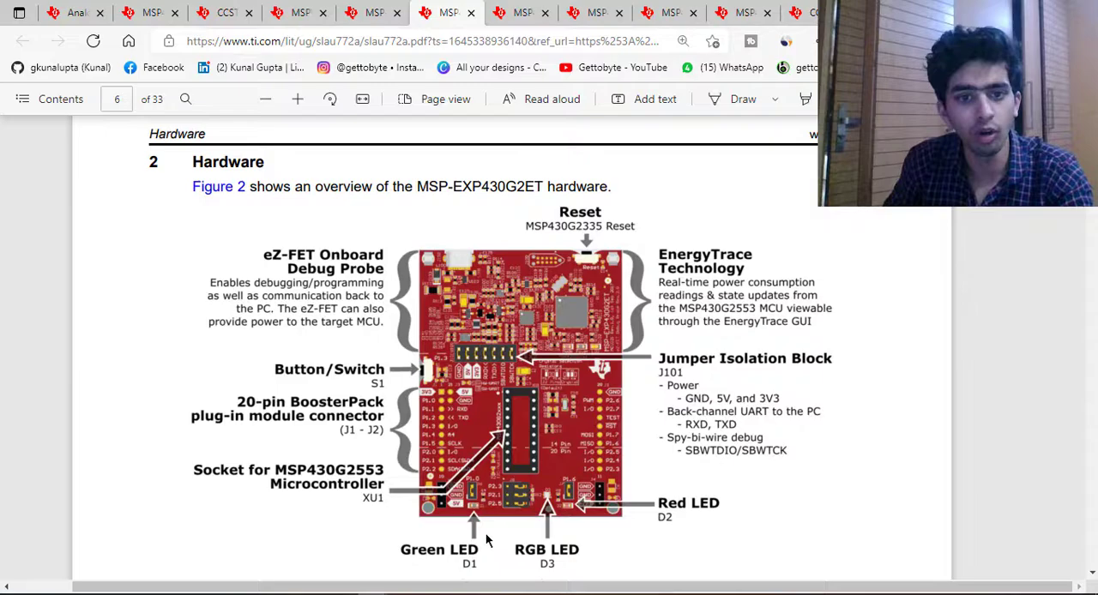
{"action": "mouse_move", "coordinate": [536, 545]}
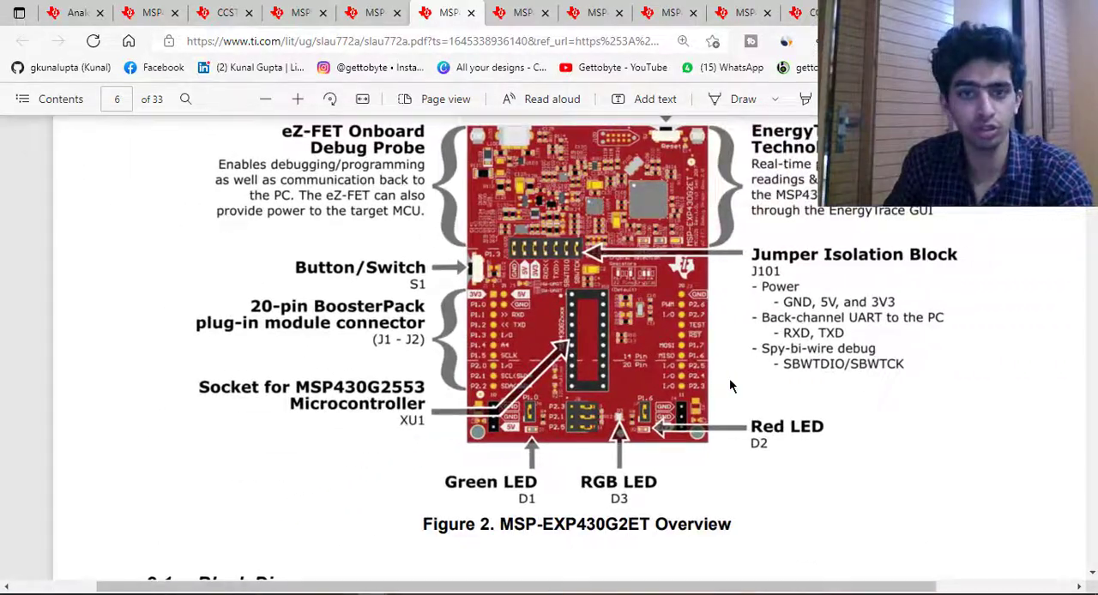
{"action": "scroll", "scroll_direction": "down", "scroll_amount": 3}
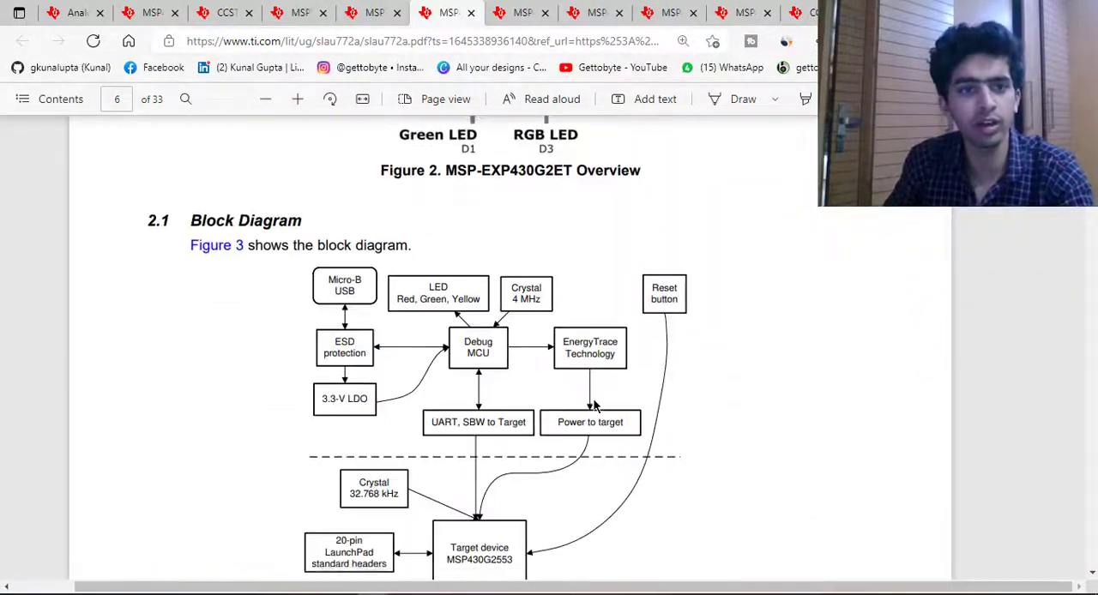
{"action": "scroll", "scroll_direction": "down", "scroll_amount": 3}
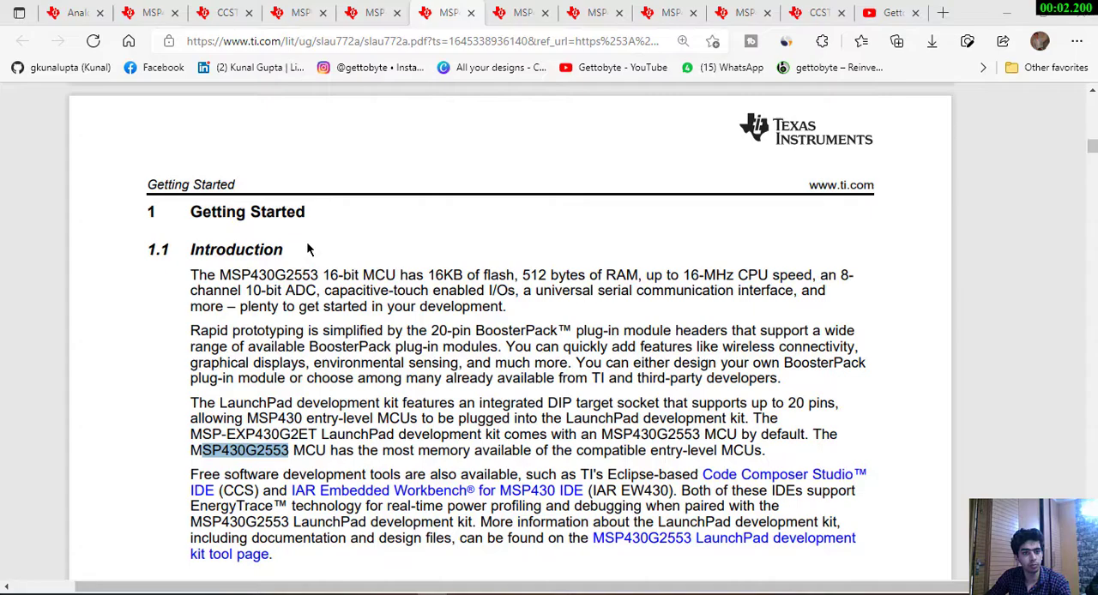
{"action": "scroll", "scroll_direction": "down", "scroll_amount": 3}
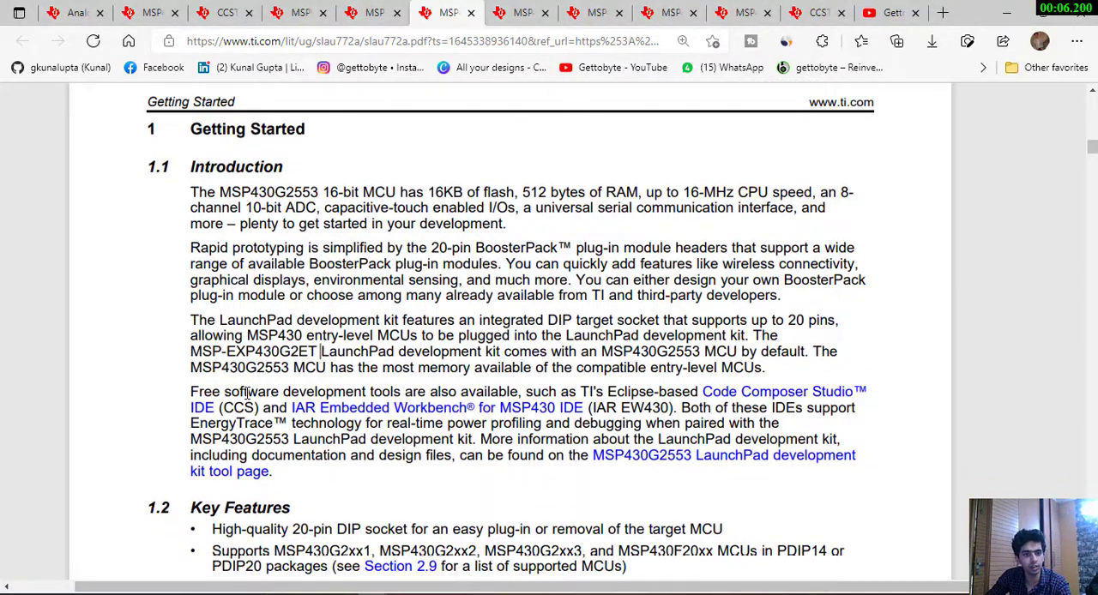
{"action": "double_click", "coordinate": [249, 367]}
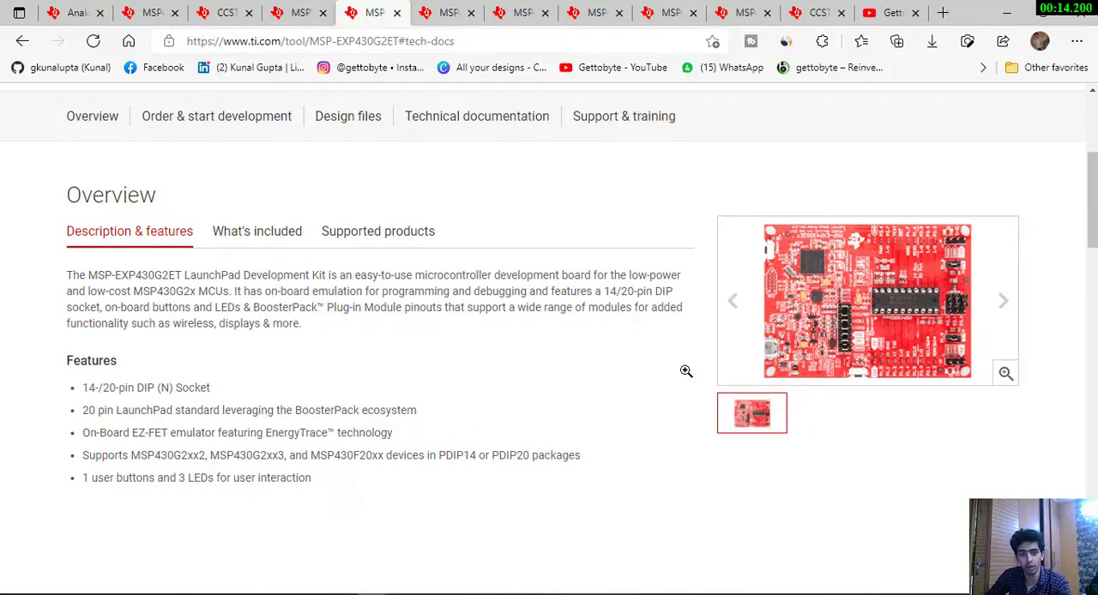
{"action": "mouse_move", "coordinate": [385, 472]}
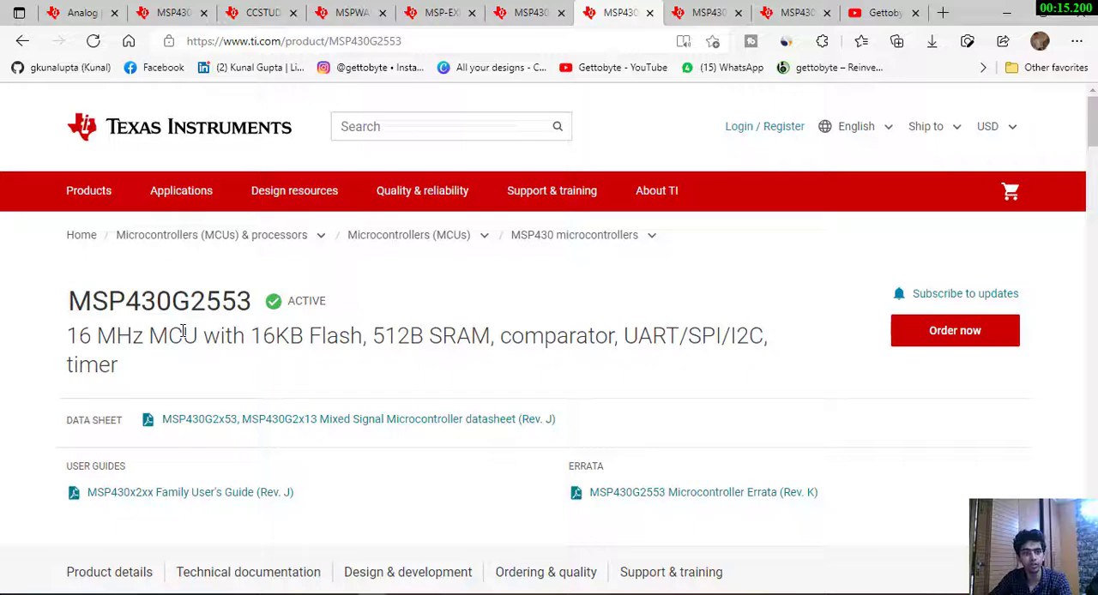
- Scroll down the MSP430G2553 product page toward User Guides to reach the MSP430x2xx Family User's Guide
{"action": "scroll", "scroll_direction": "down", "scroll_amount": 3}
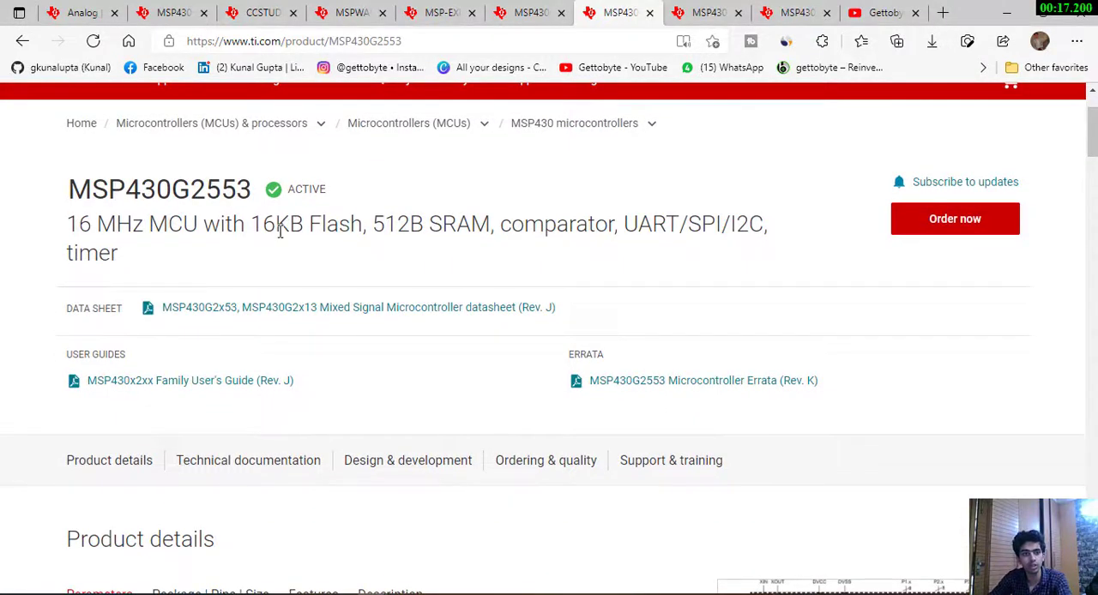
{"action": "mouse_move", "coordinate": [342, 219]}
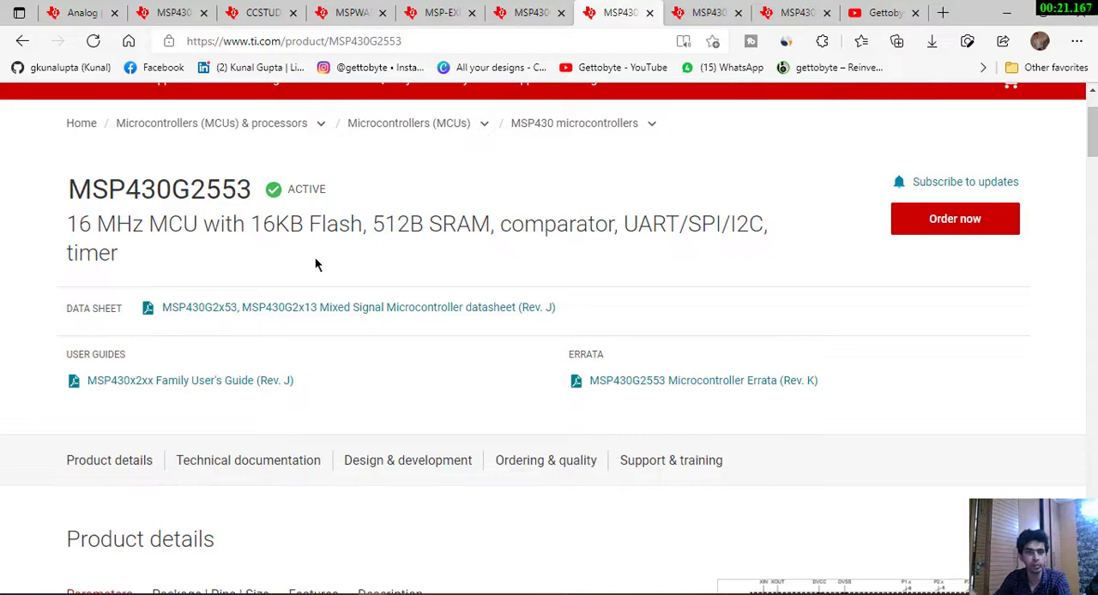
{"action": "mouse_move", "coordinate": [288, 259]}
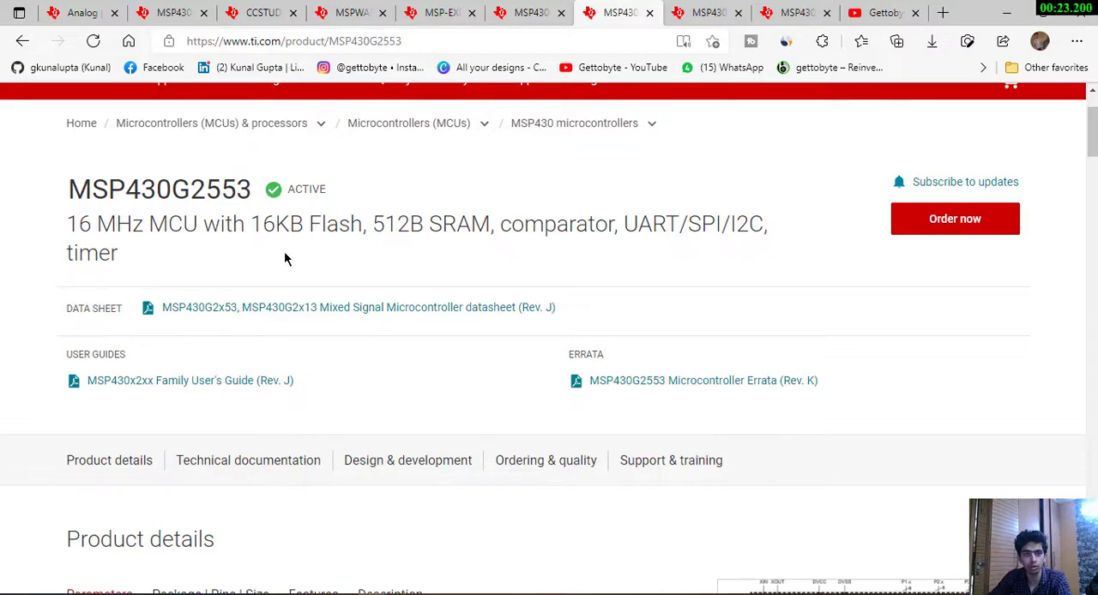
{"action": "mouse_move", "coordinate": [348, 233]}
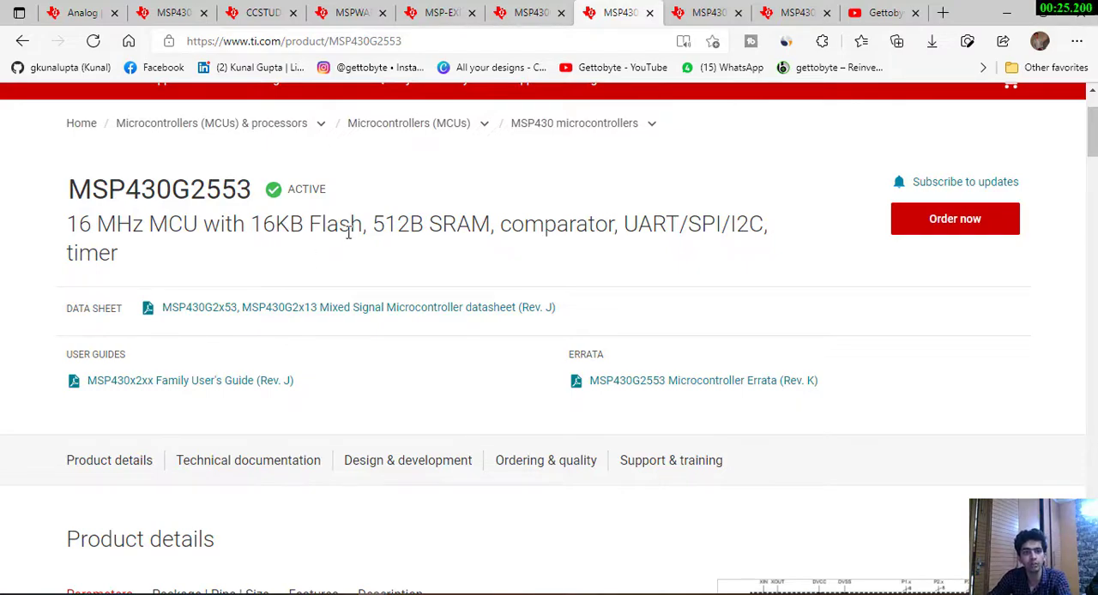
{"action": "mouse_move", "coordinate": [750, 258]}
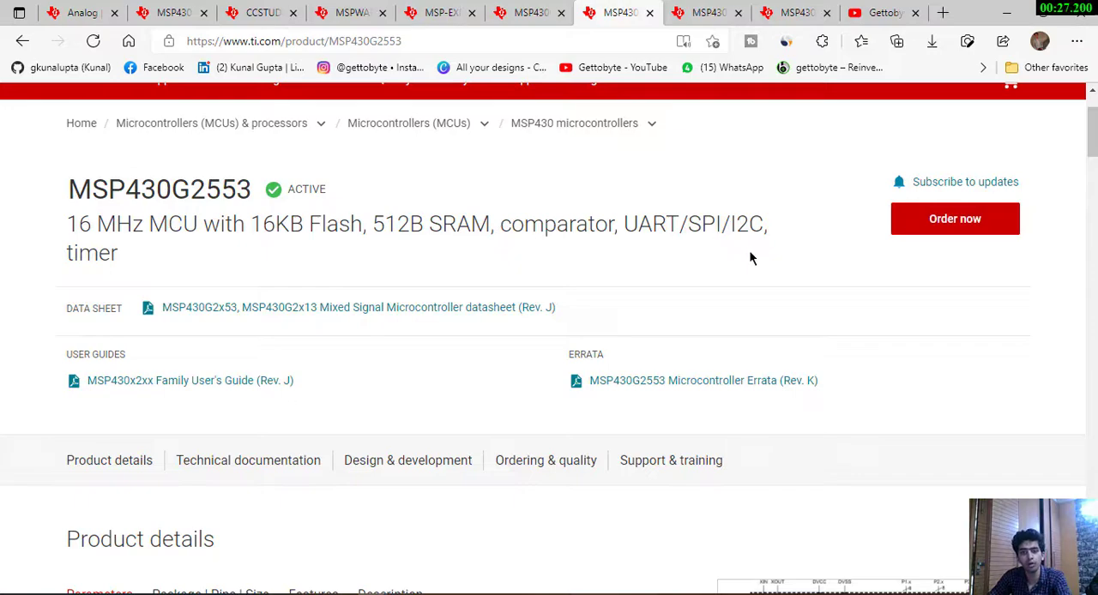
{"action": "scroll", "scroll_direction": "down", "scroll_amount": 3}
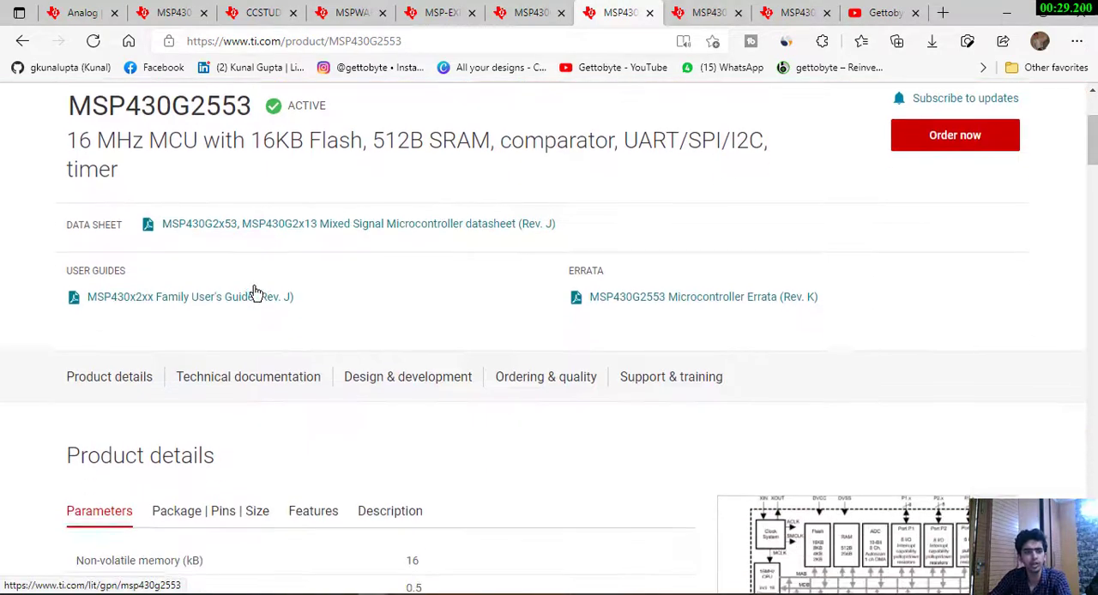
{"action": "scroll", "scroll_direction": "down", "scroll_amount": 3}
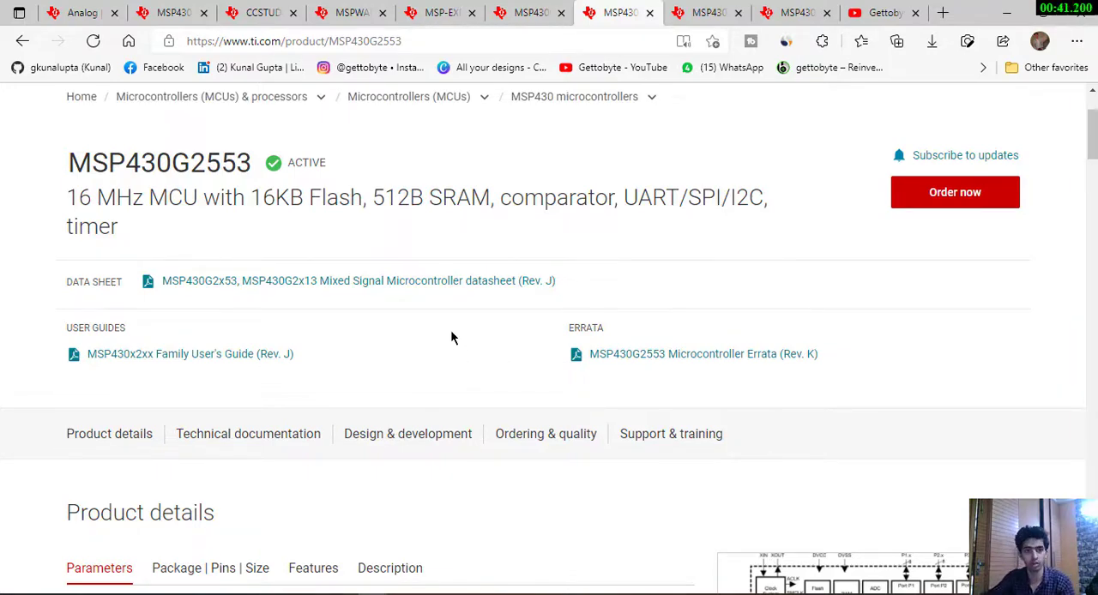
{"action": "mouse_move", "coordinate": [467, 280]}
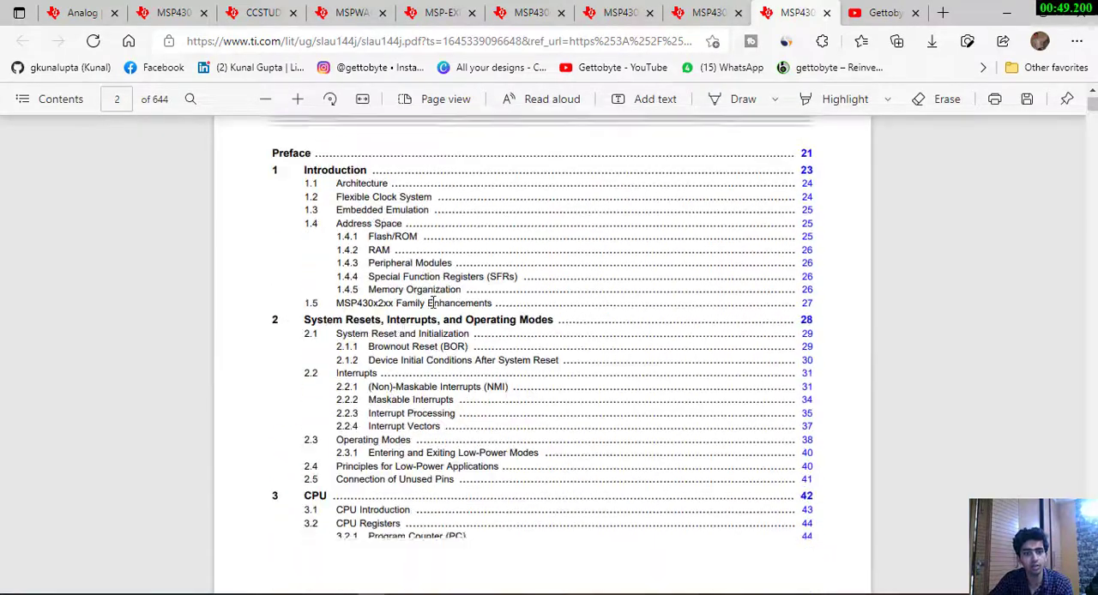
- Browse the 644-page MSP430x2xx Family User's Guide PDF by scrolling through it
{"action": "scroll", "scroll_direction": "down", "scroll_amount": 3}
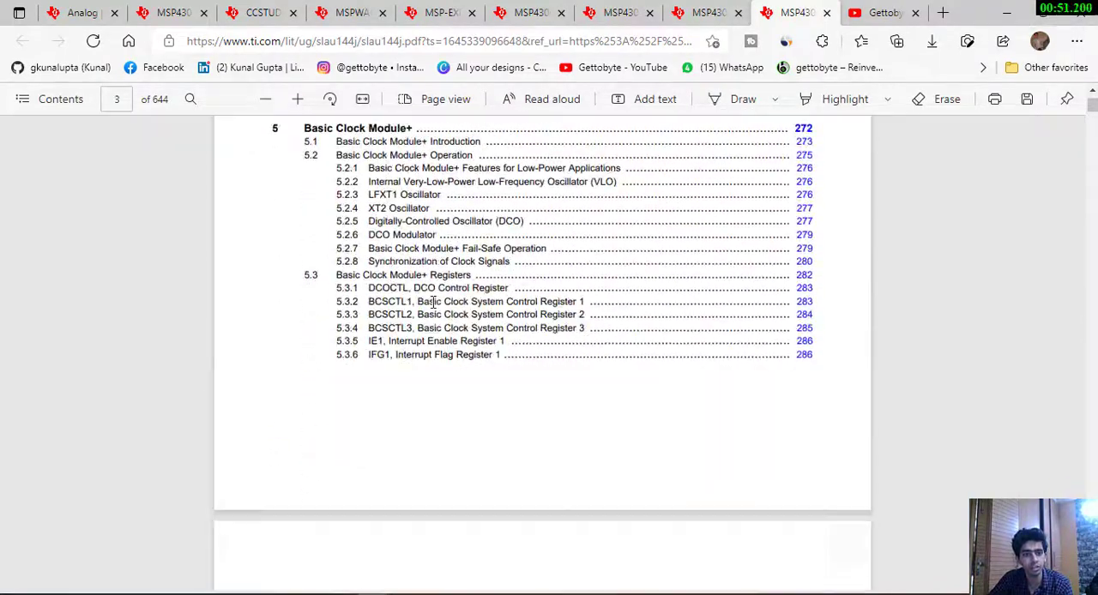
{"action": "scroll", "scroll_direction": "down", "scroll_amount": 3}
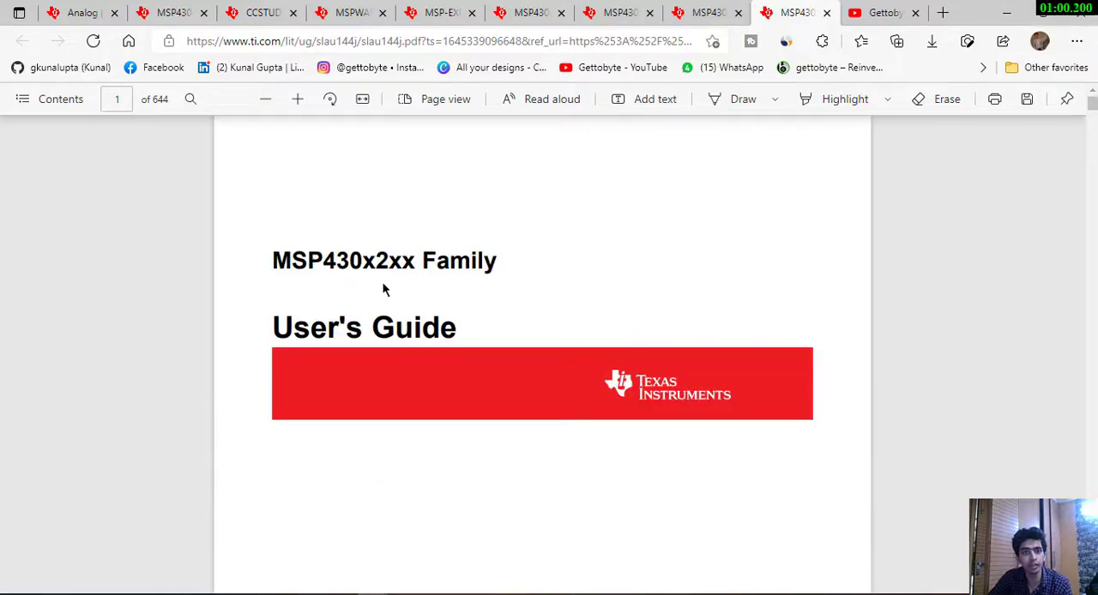
{"action": "mouse_move", "coordinate": [411, 290]}
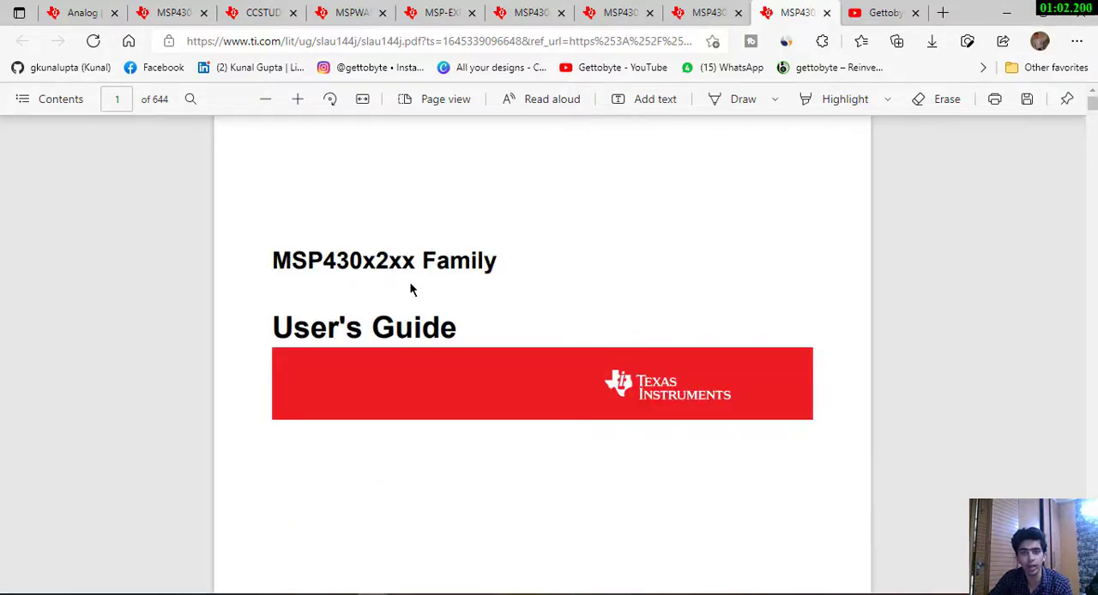
{"action": "mouse_move", "coordinate": [529, 273]}
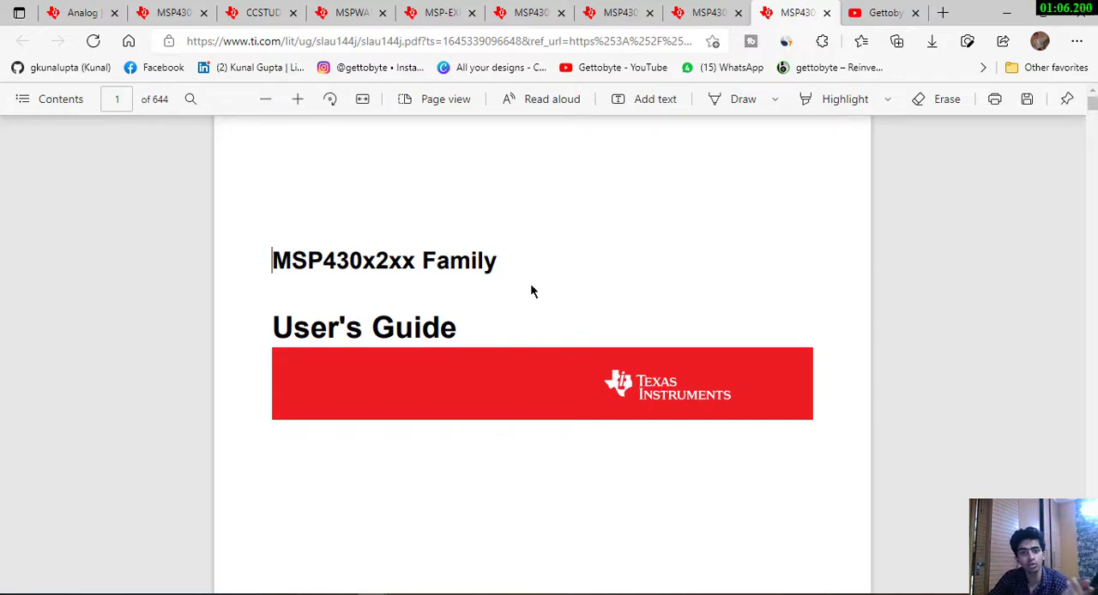
{"action": "scroll", "scroll_direction": "down", "scroll_amount": 3}
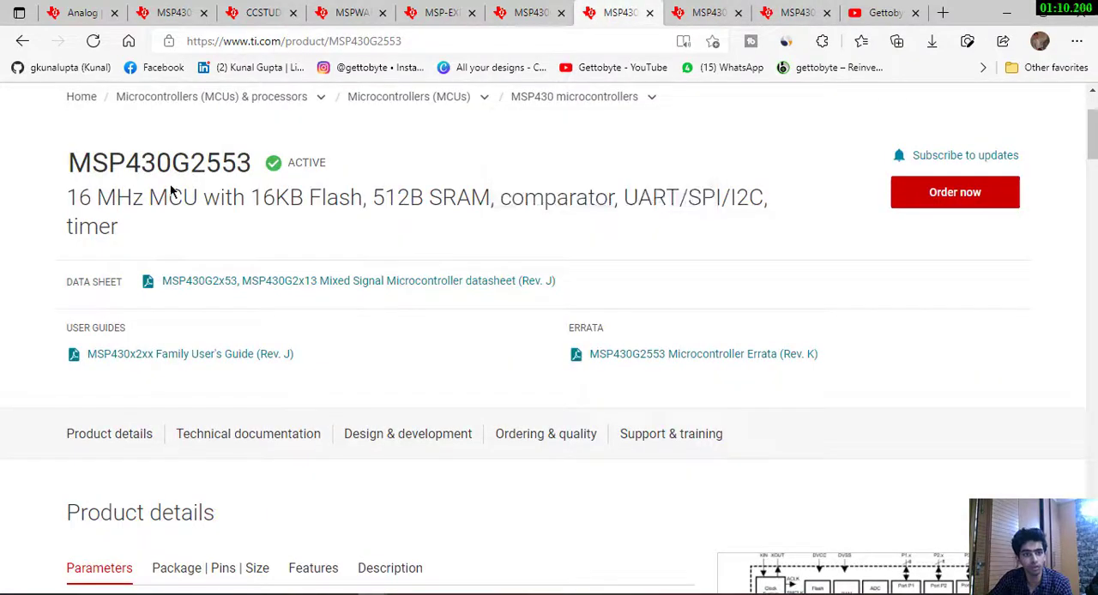
{"action": "mouse_move", "coordinate": [793, 12]}
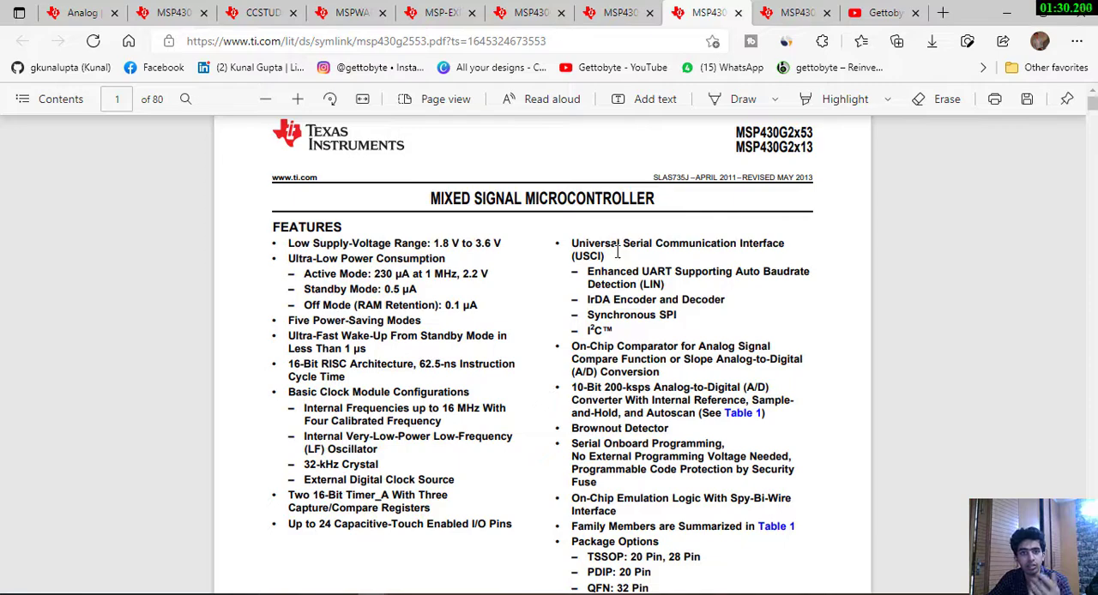
{"action": "mouse_move", "coordinate": [616, 252]}
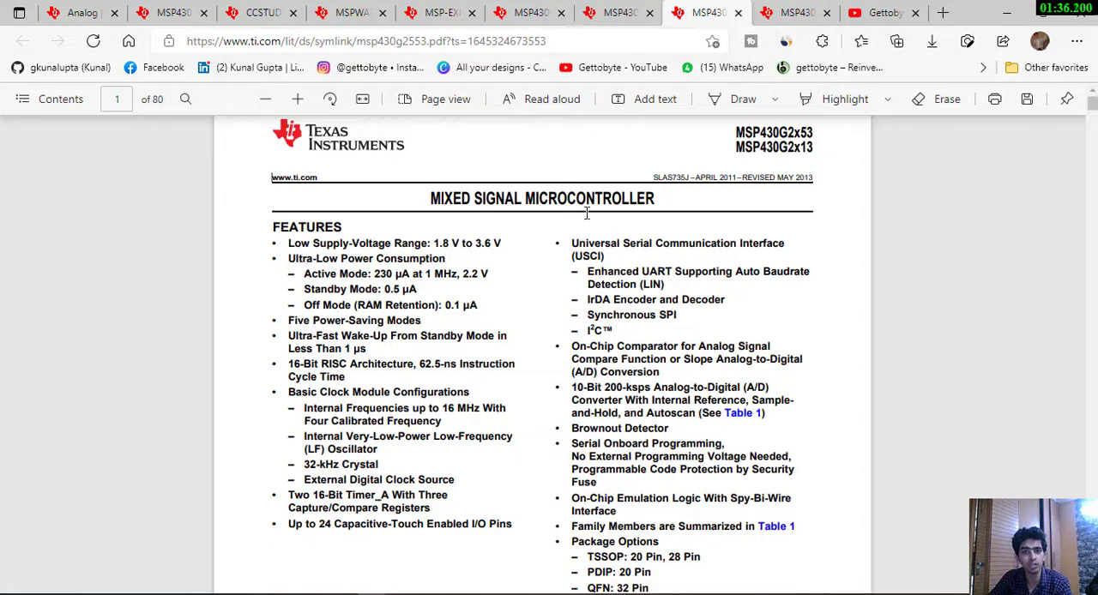
{"action": "scroll", "scroll_direction": "down", "scroll_amount": 3}
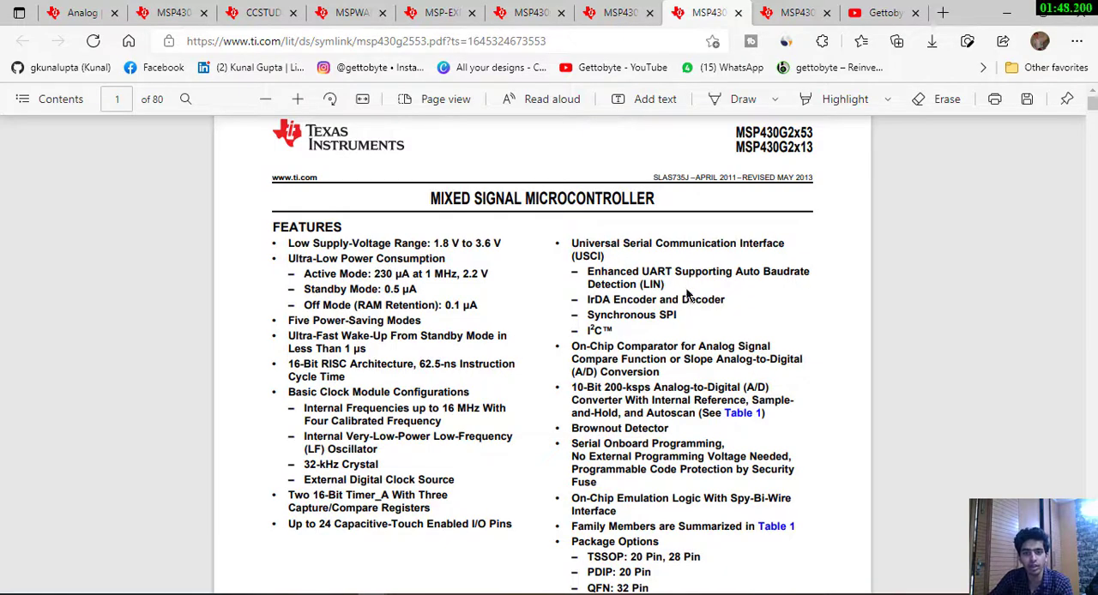
{"action": "mouse_move", "coordinate": [677, 309]}
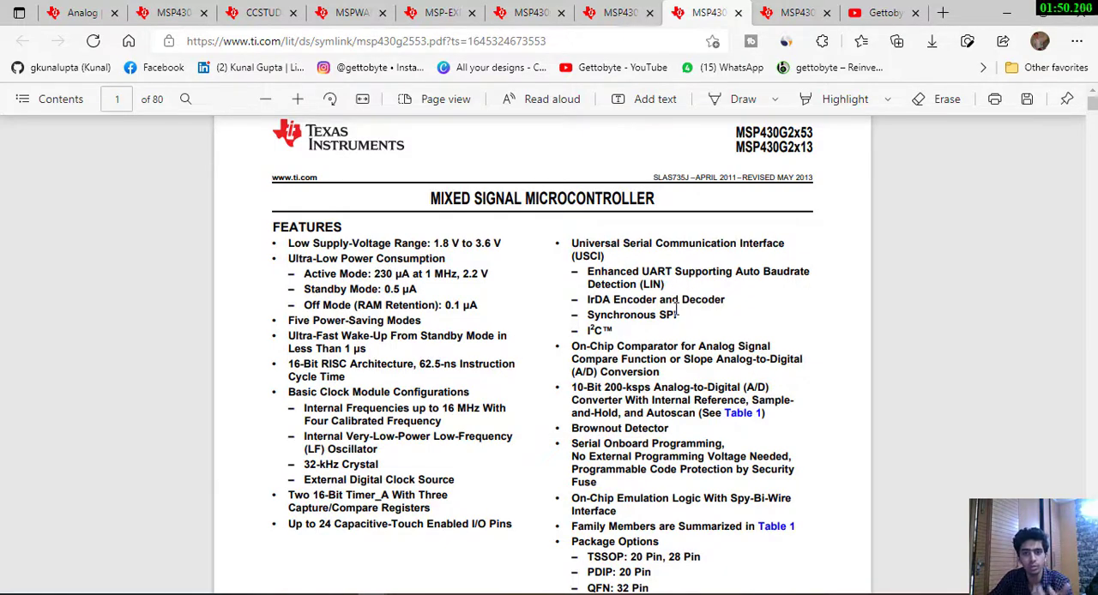
{"action": "scroll", "scroll_direction": "down", "scroll_amount": 3}
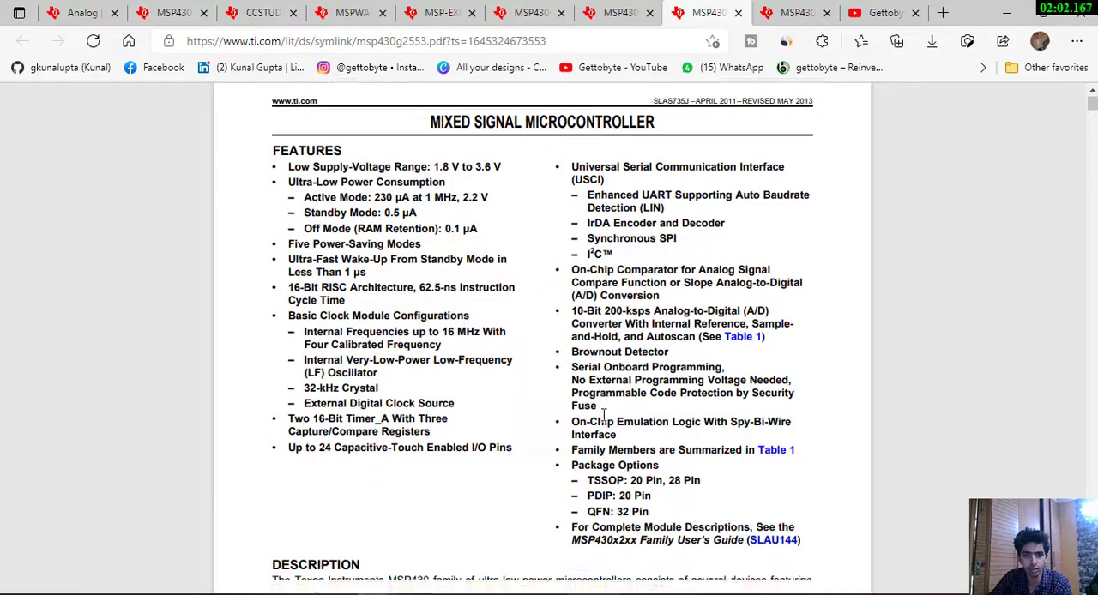
{"action": "scroll", "scroll_direction": "down", "scroll_amount": 3}
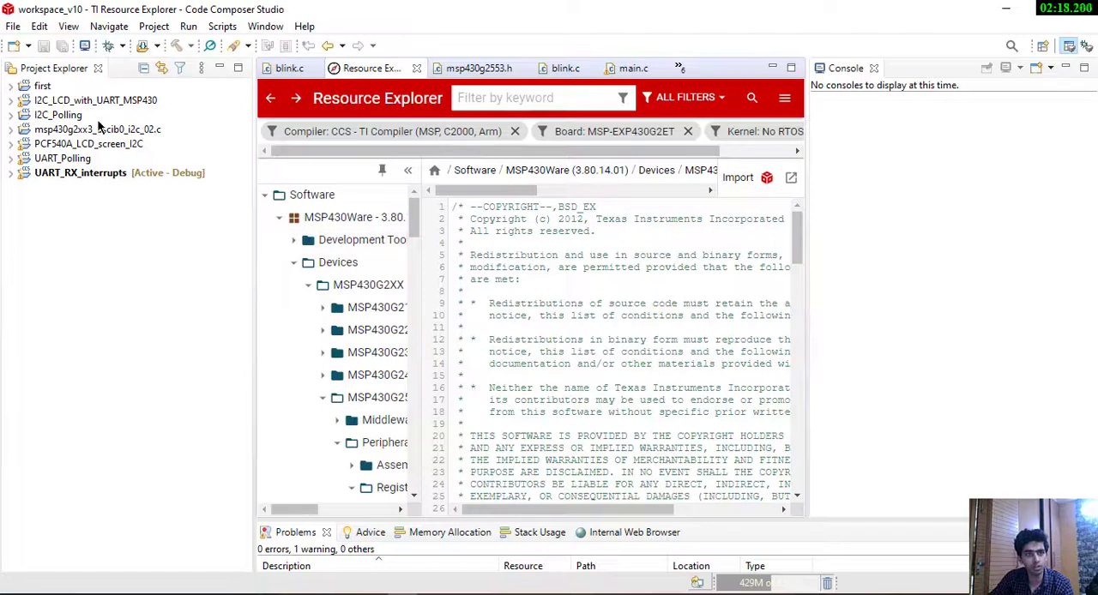
- Switch windows to view the workspace's I2C and UART projects alongside MSP430Ware example code
{"action": "left_click", "coordinate": [13, 26]}
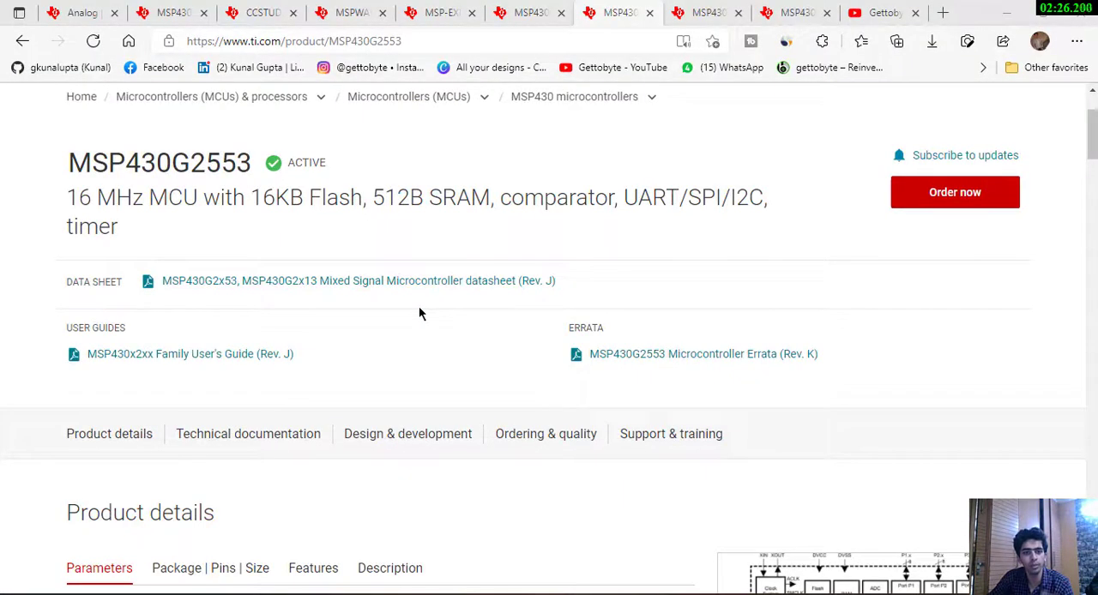
{"action": "mouse_move", "coordinate": [437, 370]}
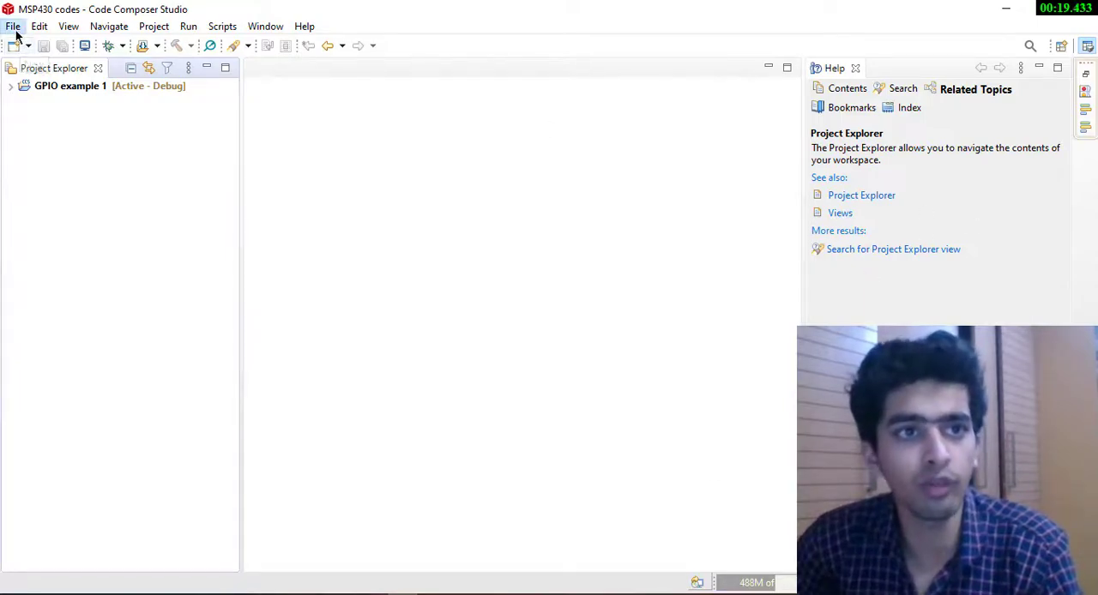
- Glance at the Run menu, select the GPIO example 1 project, and open the View menu
{"action": "left_click", "coordinate": [188, 26]}
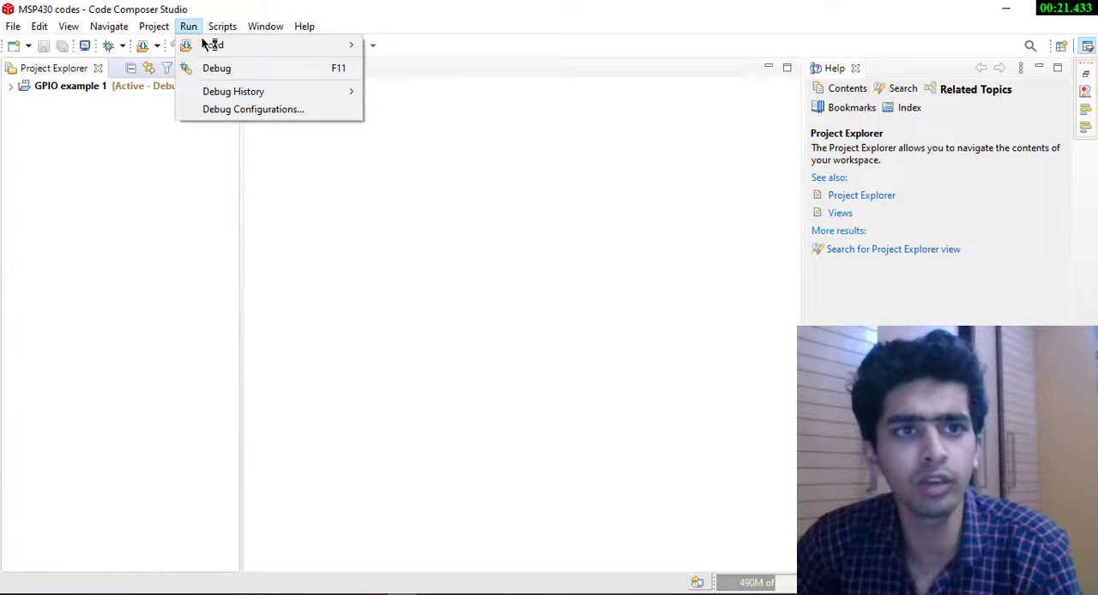
{"action": "left_click", "coordinate": [153, 26]}
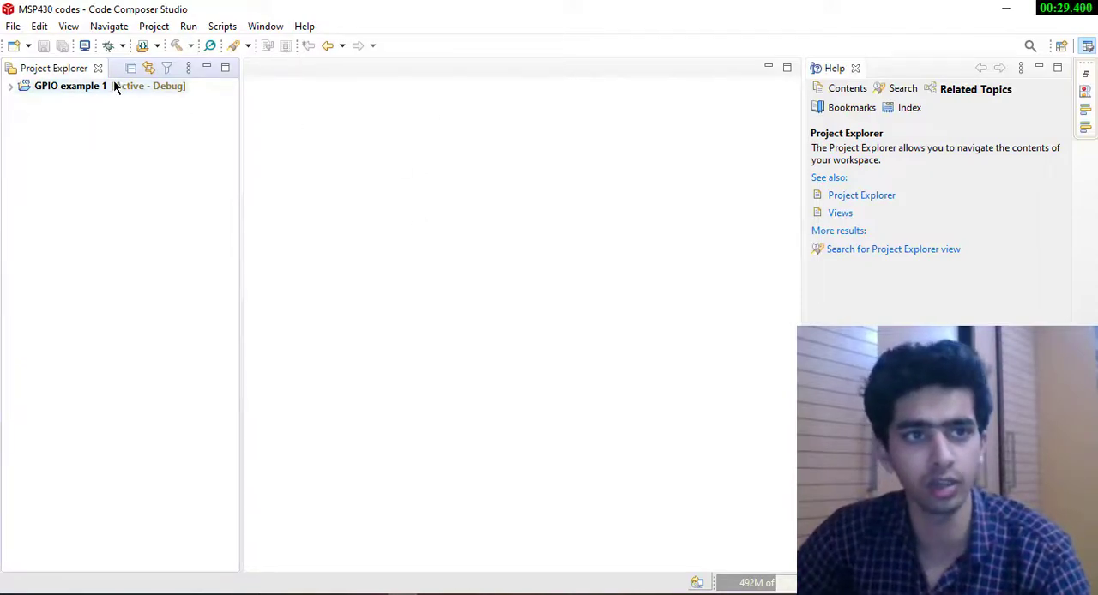
{"action": "left_click", "coordinate": [68, 26]}
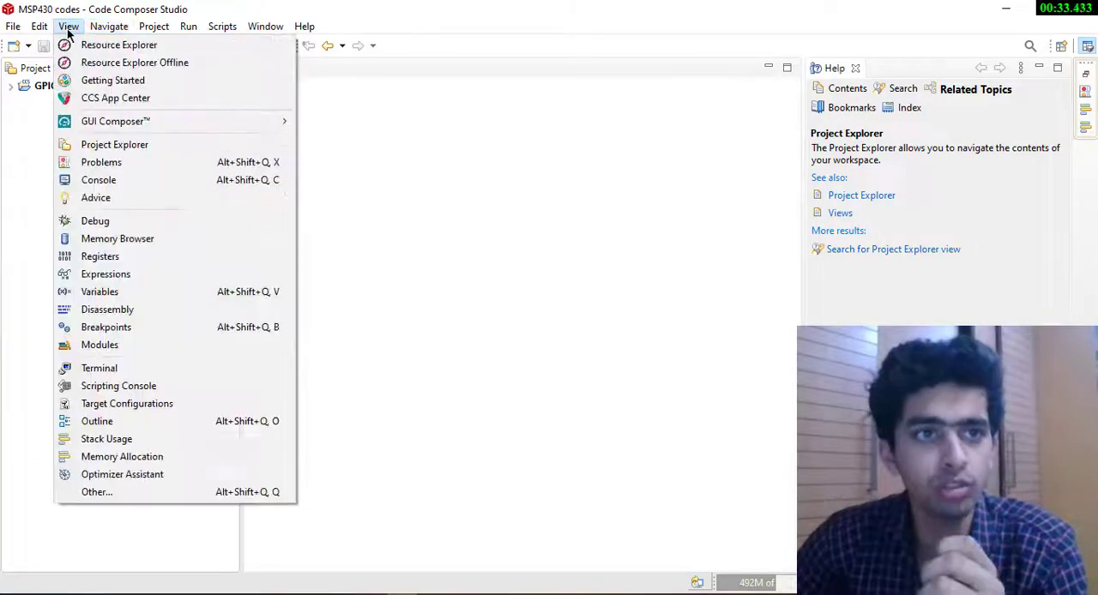
{"action": "left_click", "coordinate": [119, 44]}
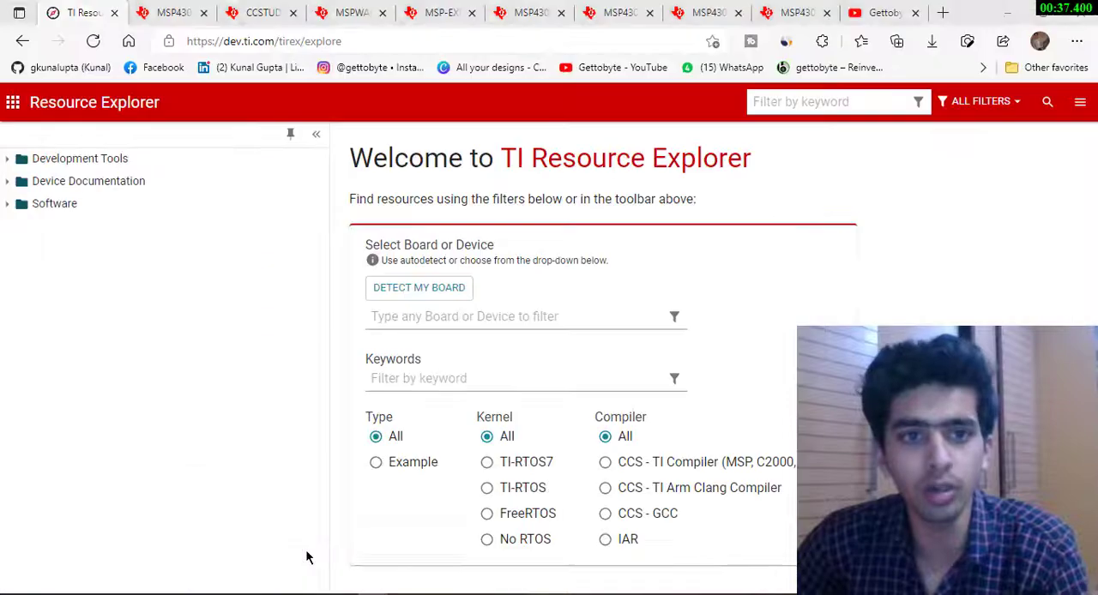
{"action": "mouse_move", "coordinate": [729, 183]}
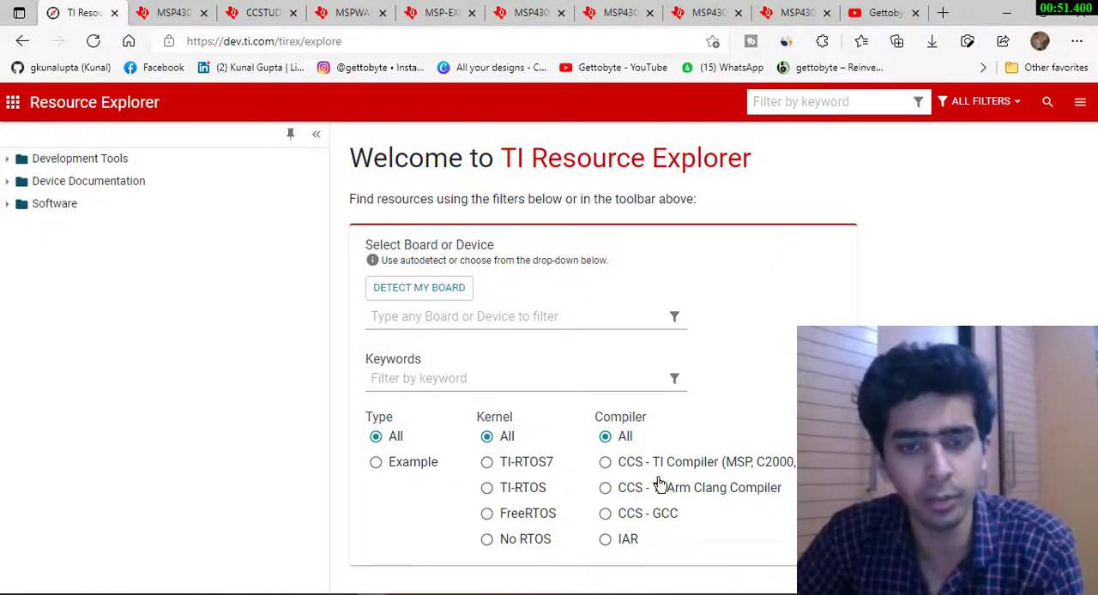
{"action": "mouse_move", "coordinate": [476, 555]}
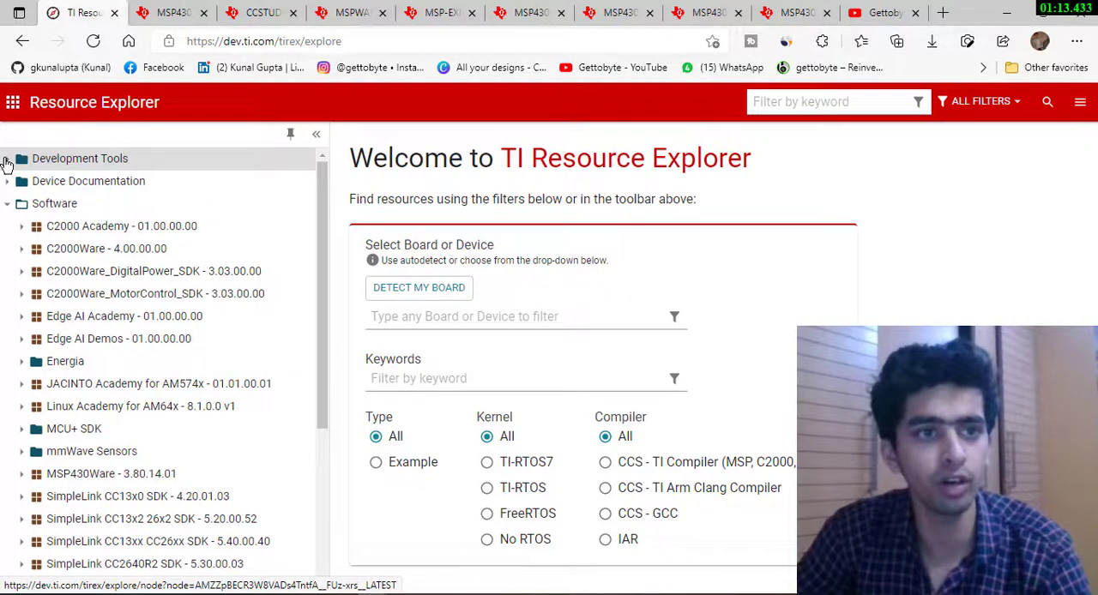
- Open Development Tools > Kits and Boards > Integrated Development Environments, browse it, and collapse Software
{"action": "left_click", "coordinate": [21, 157]}
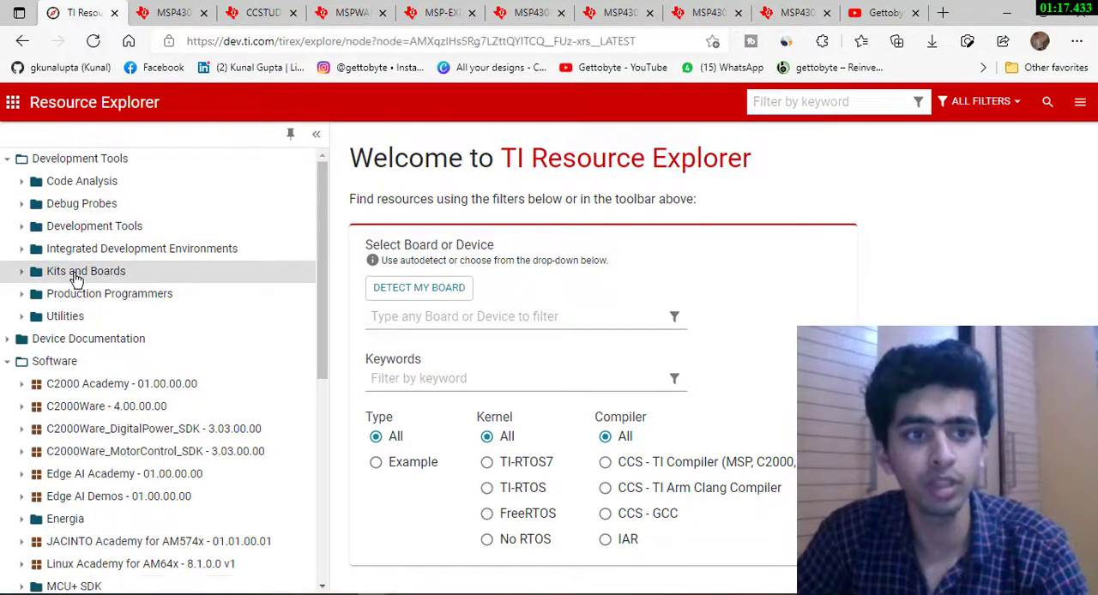
{"action": "left_click", "coordinate": [86, 271]}
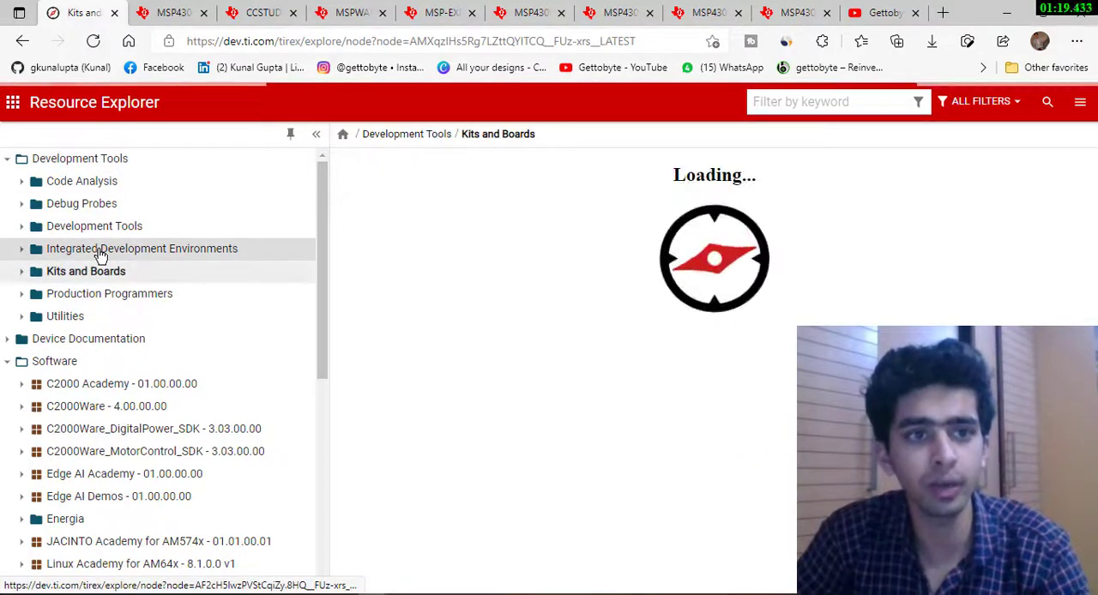
{"action": "left_click", "coordinate": [142, 248]}
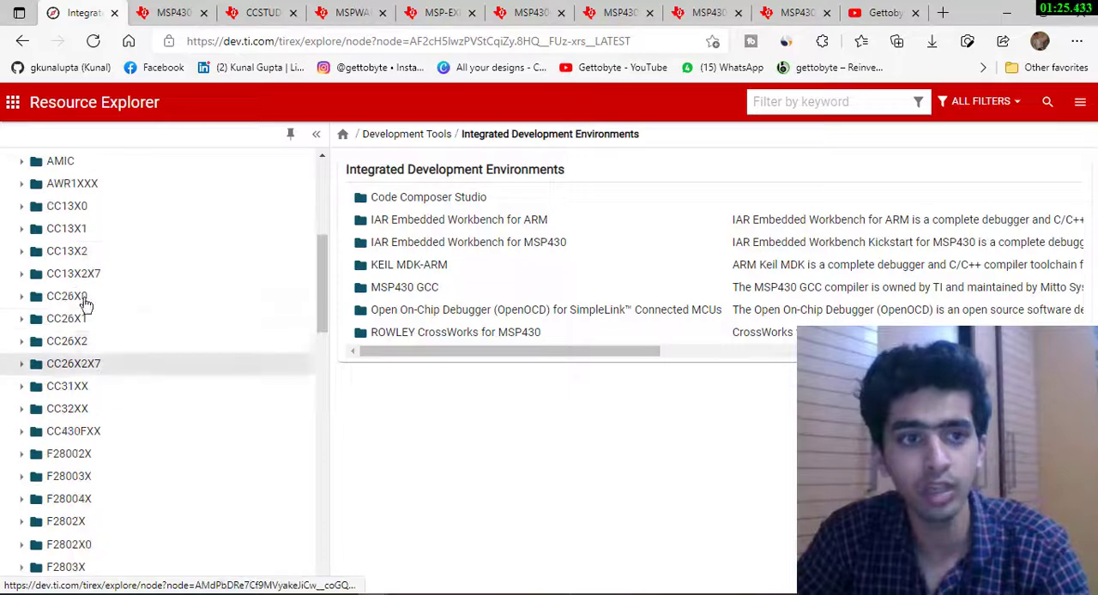
{"action": "scroll", "scroll_direction": "down", "scroll_amount": 3}
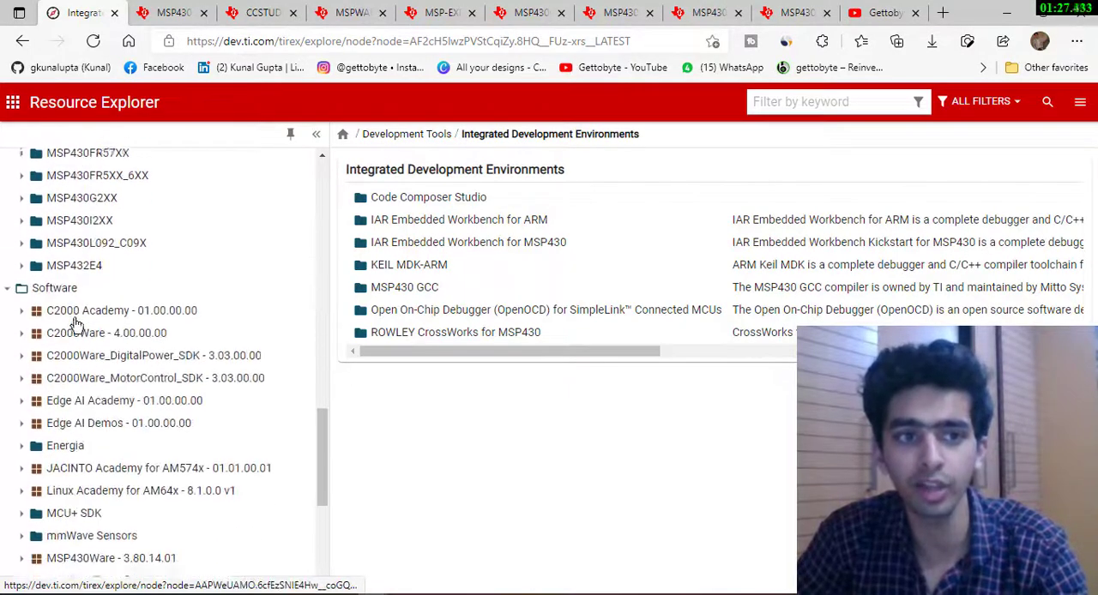
{"action": "scroll", "scroll_direction": "down", "scroll_amount": 3}
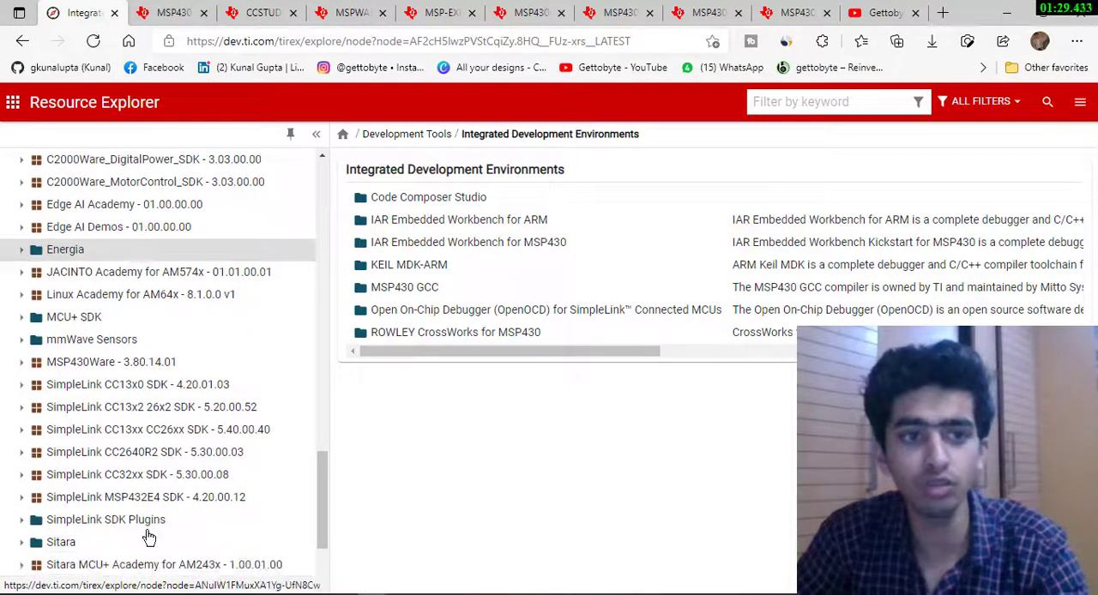
{"action": "scroll", "scroll_direction": "down", "scroll_amount": 3}
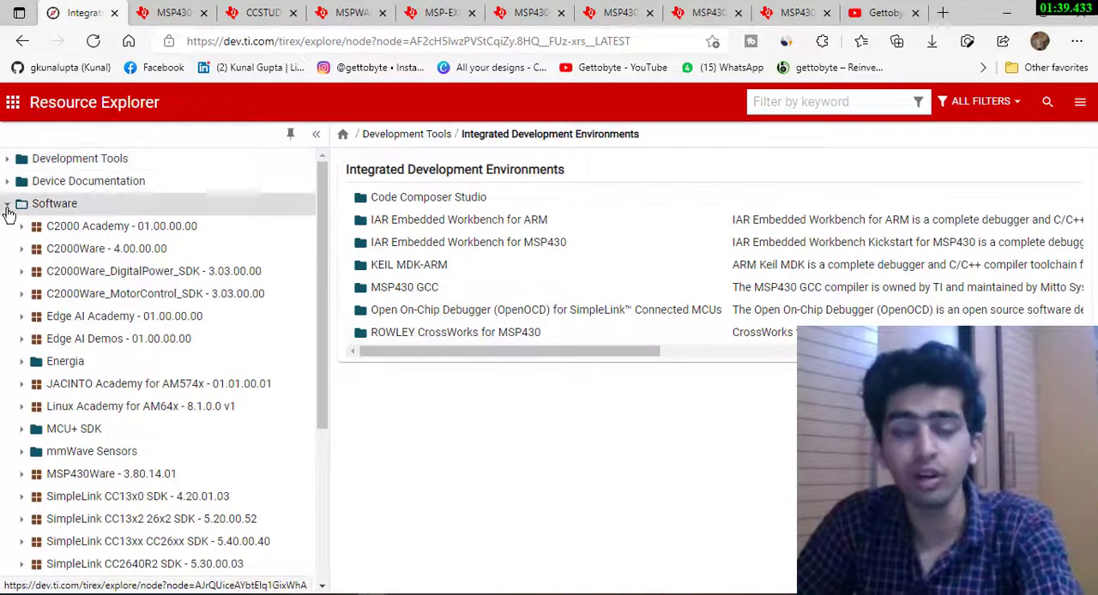
{"action": "left_click", "coordinate": [8, 203]}
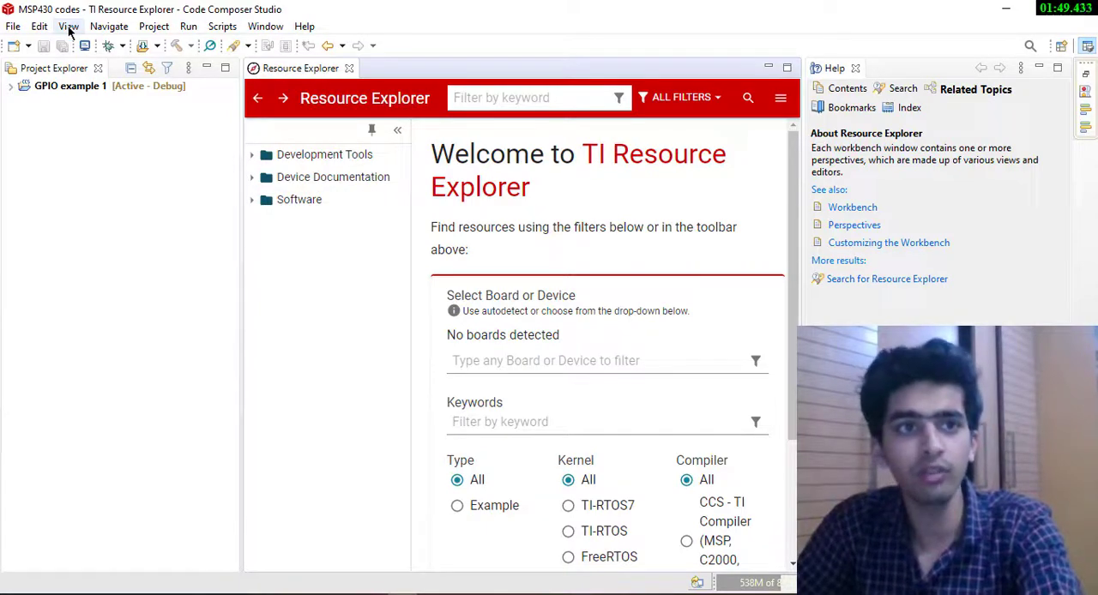
{"action": "mouse_move", "coordinate": [416, 23]}
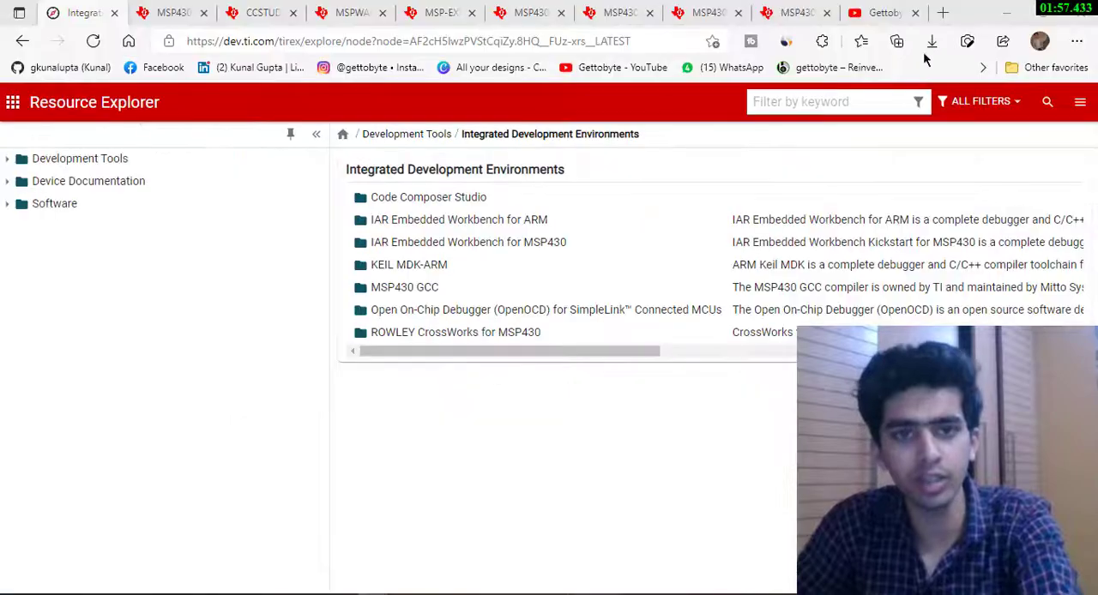
- Switch to the slau772a LaunchPad user guide and scroll to section 2 Hardware, Figure 2
{"action": "left_click", "coordinate": [169, 12]}
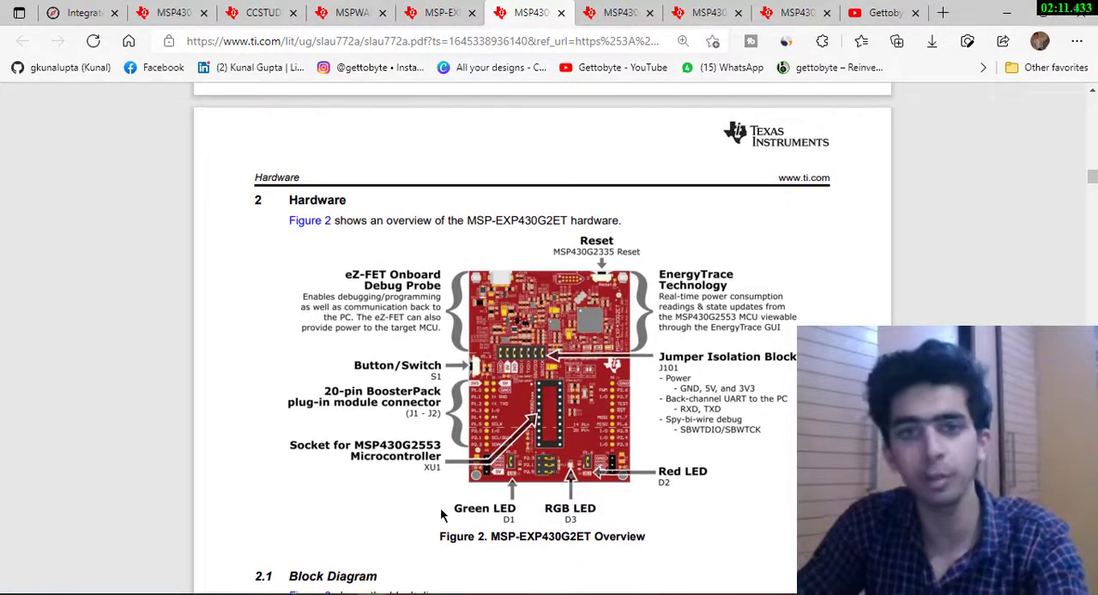
{"action": "scroll", "scroll_direction": "down", "scroll_amount": 3}
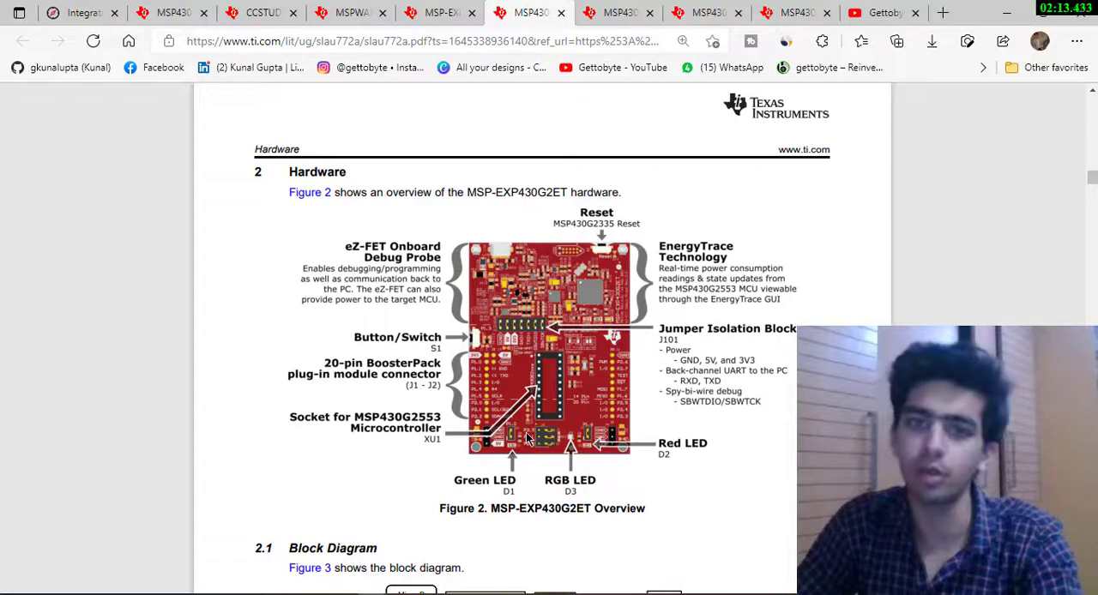
{"action": "mouse_move", "coordinate": [750, 497]}
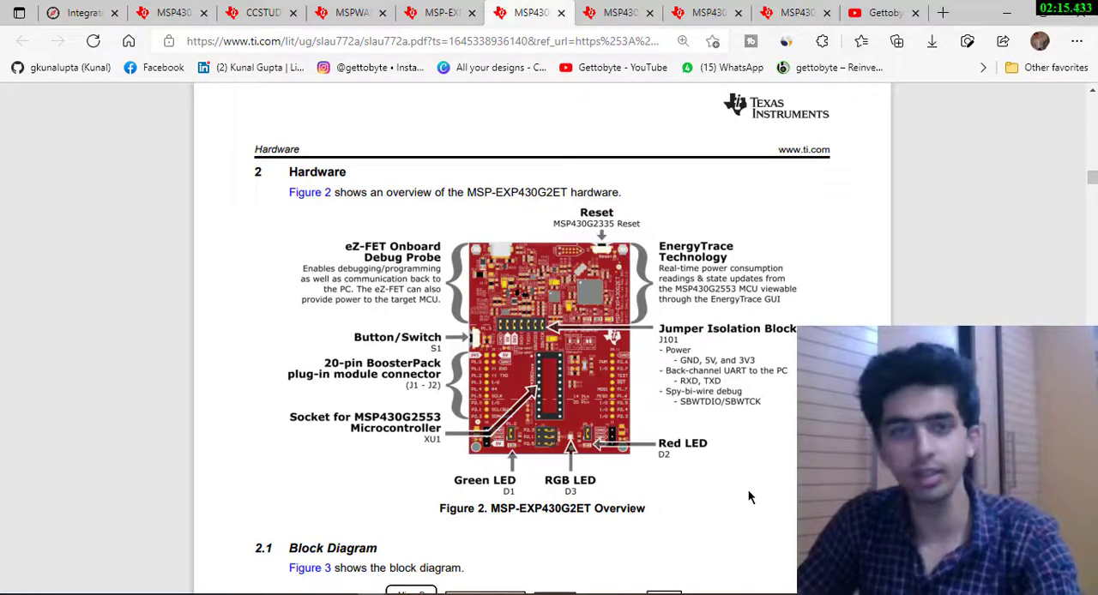